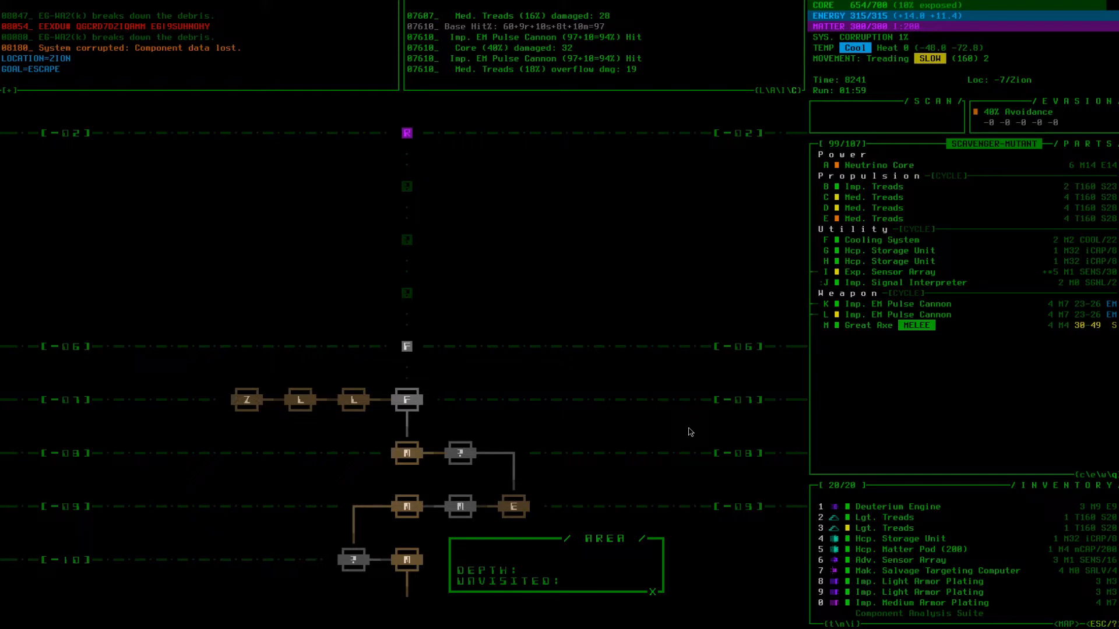
mouse_move(401, 430)
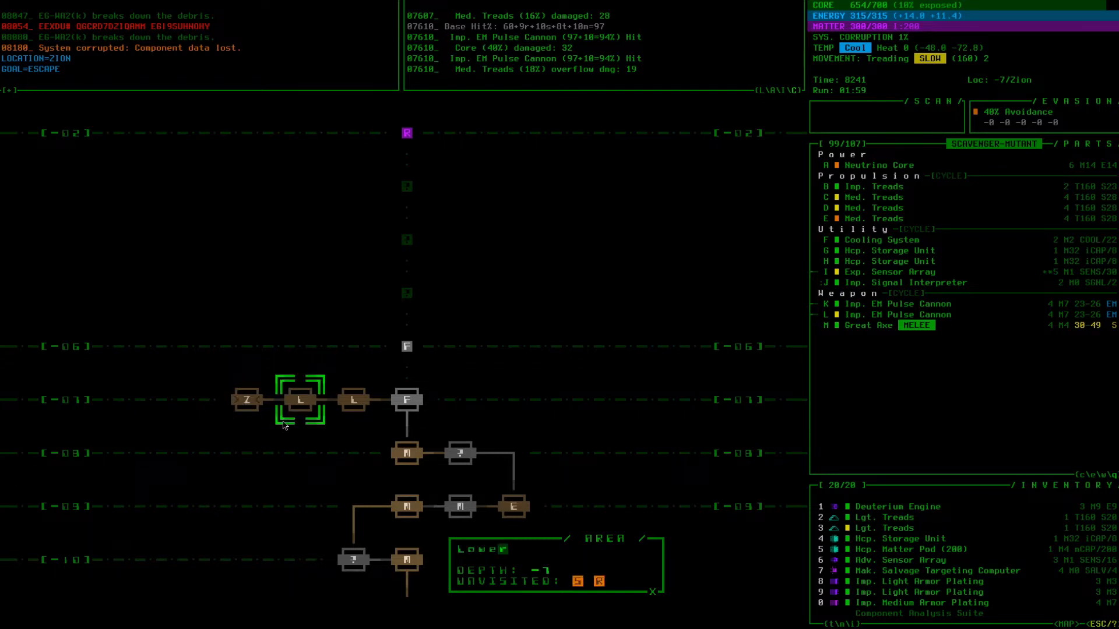
mouse_move(346, 418)
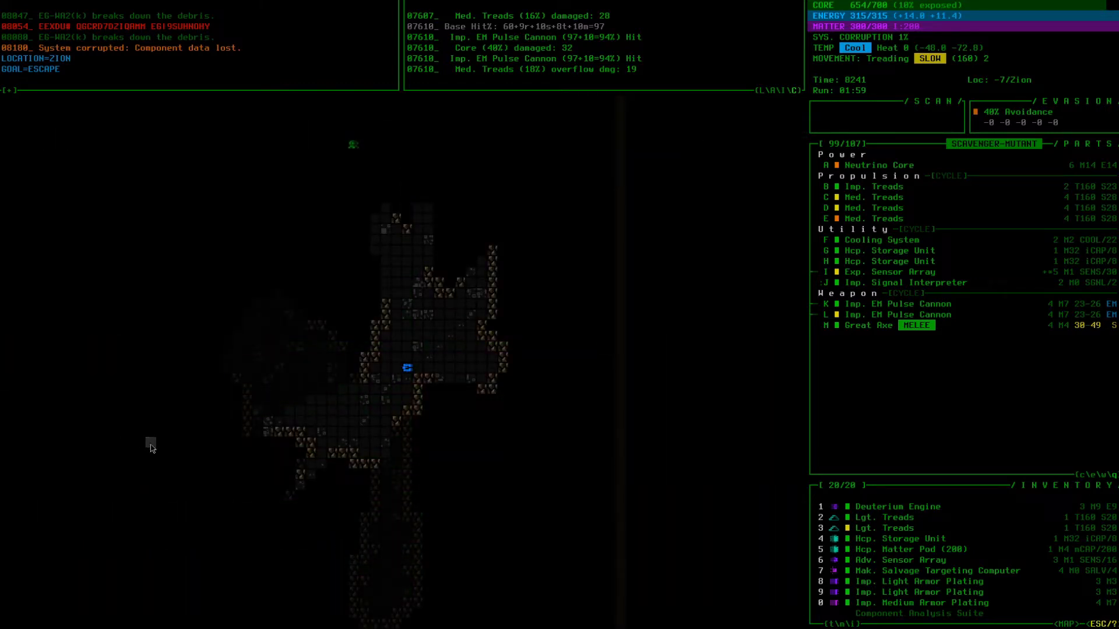
mouse_move(90, 467)
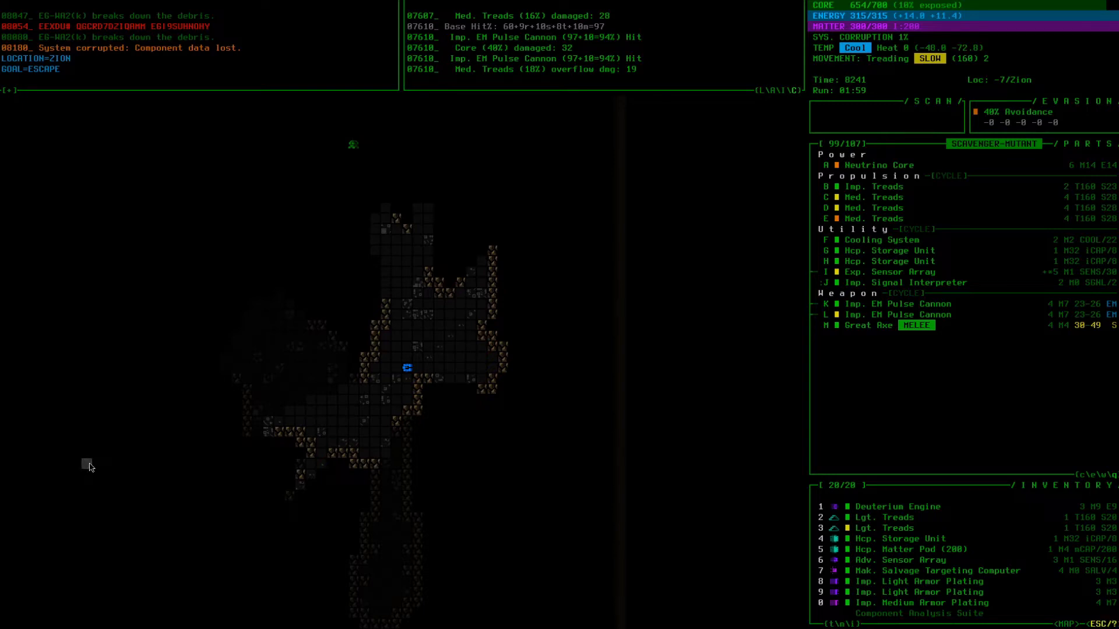
mouse_move(173, 578)
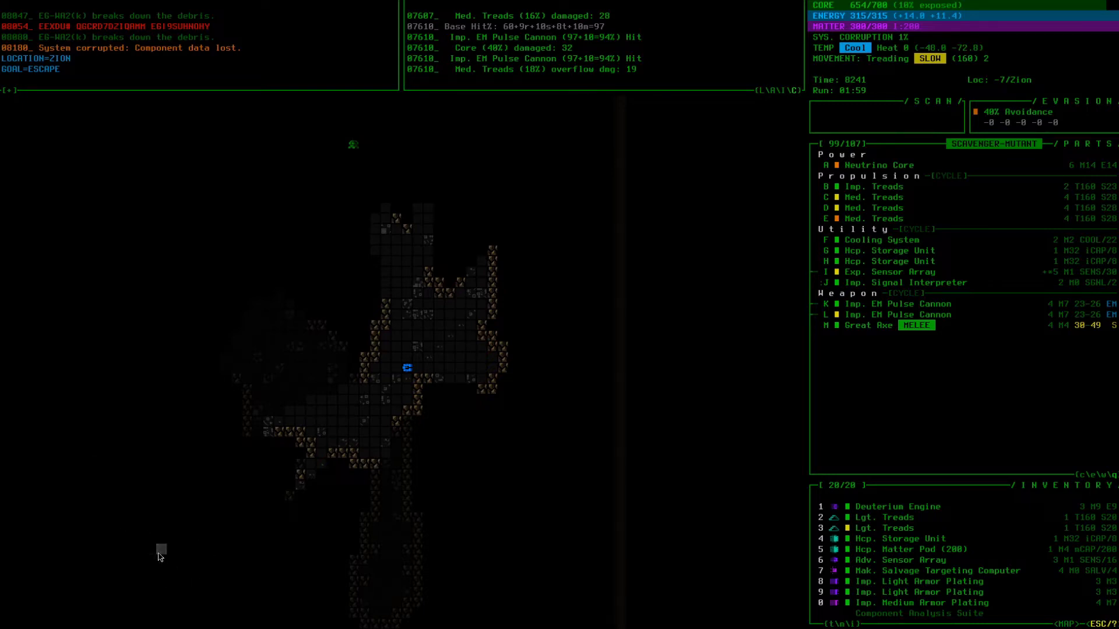
mouse_move(236, 263)
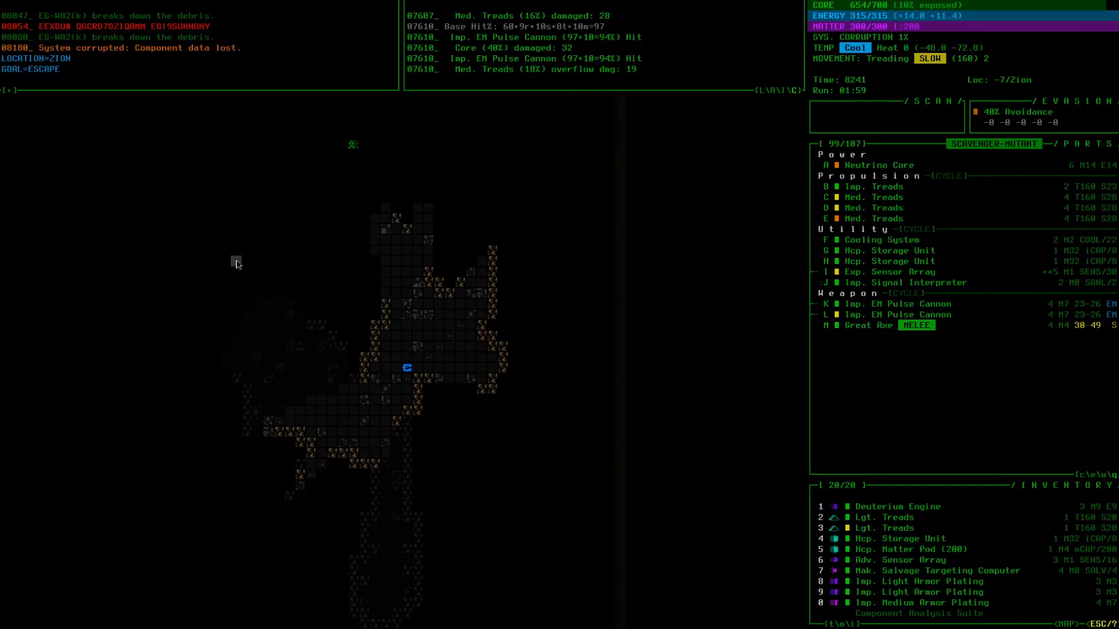
mouse_move(216, 303)
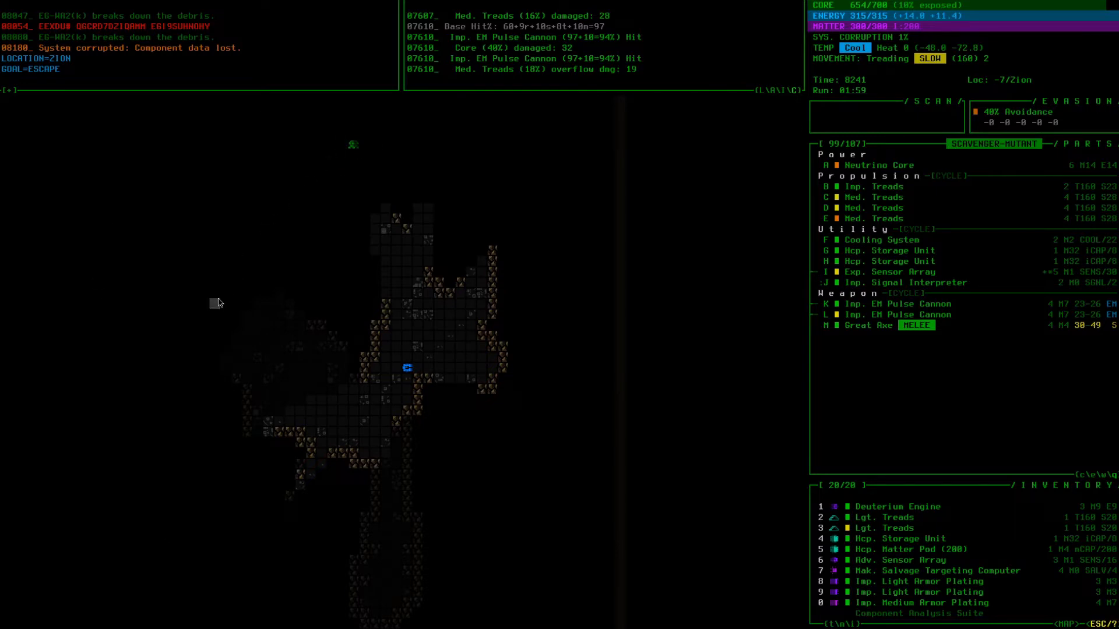
mouse_move(225, 518)
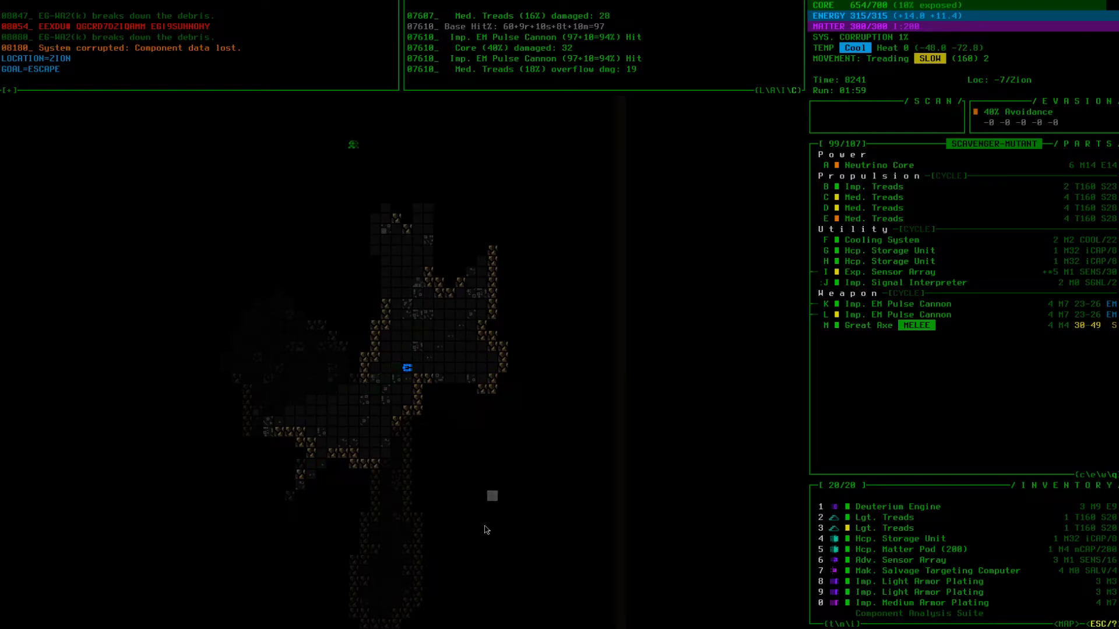
mouse_move(211, 356)
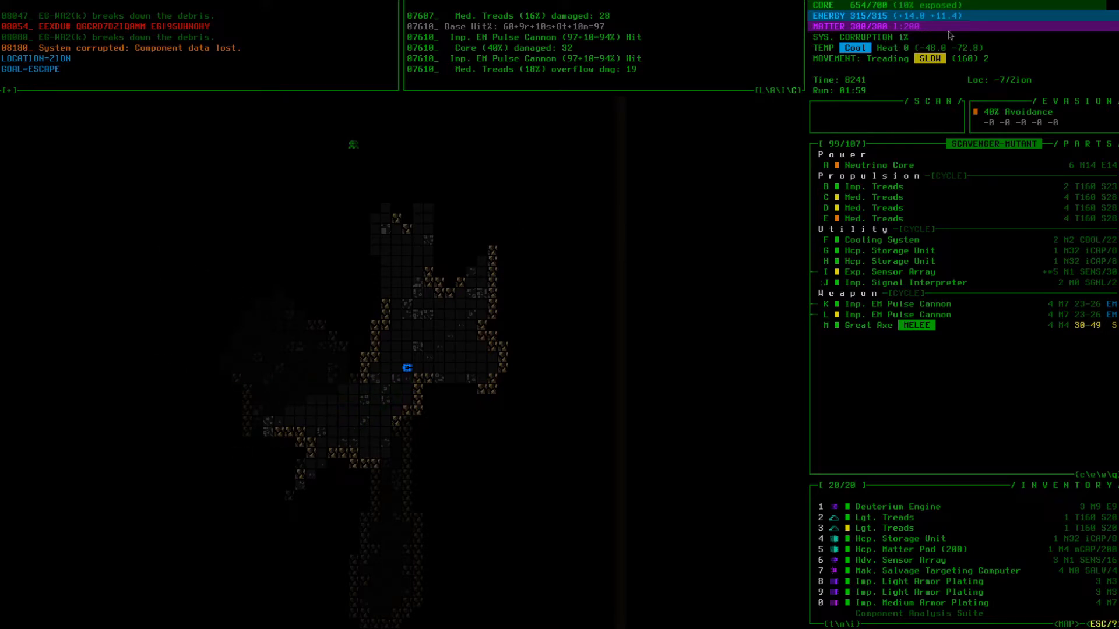
mouse_move(235, 262)
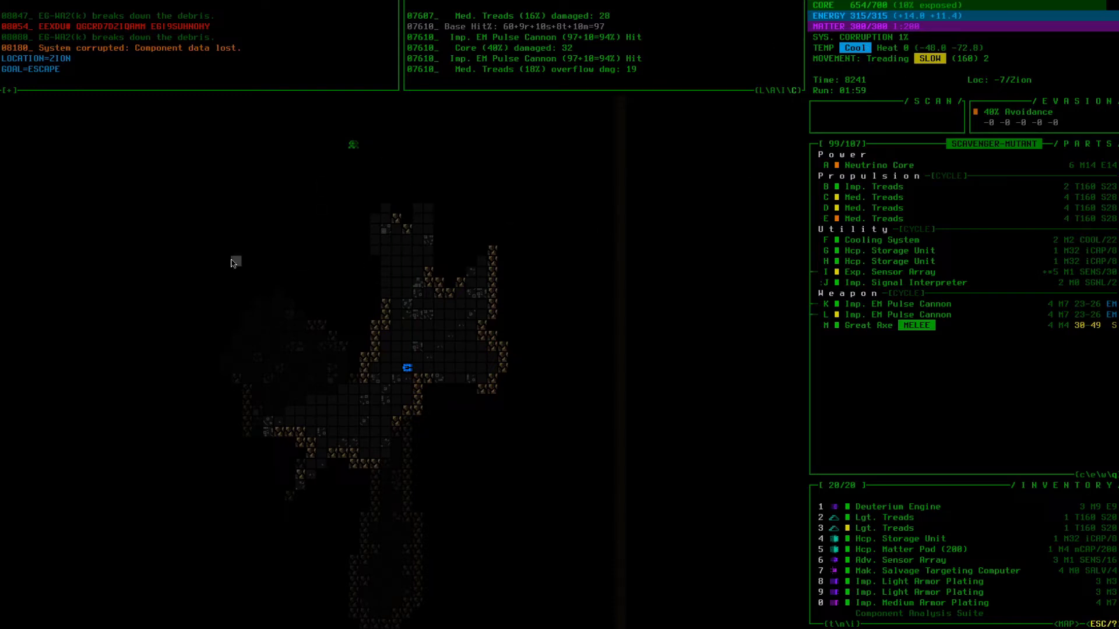
mouse_move(180, 317)
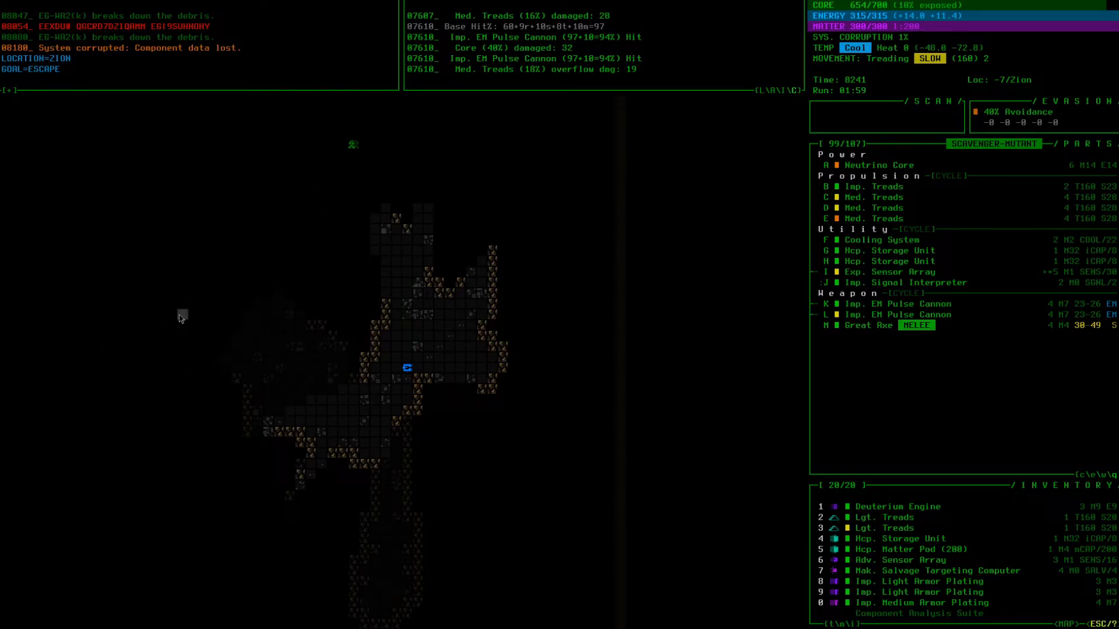
mouse_move(120, 389)
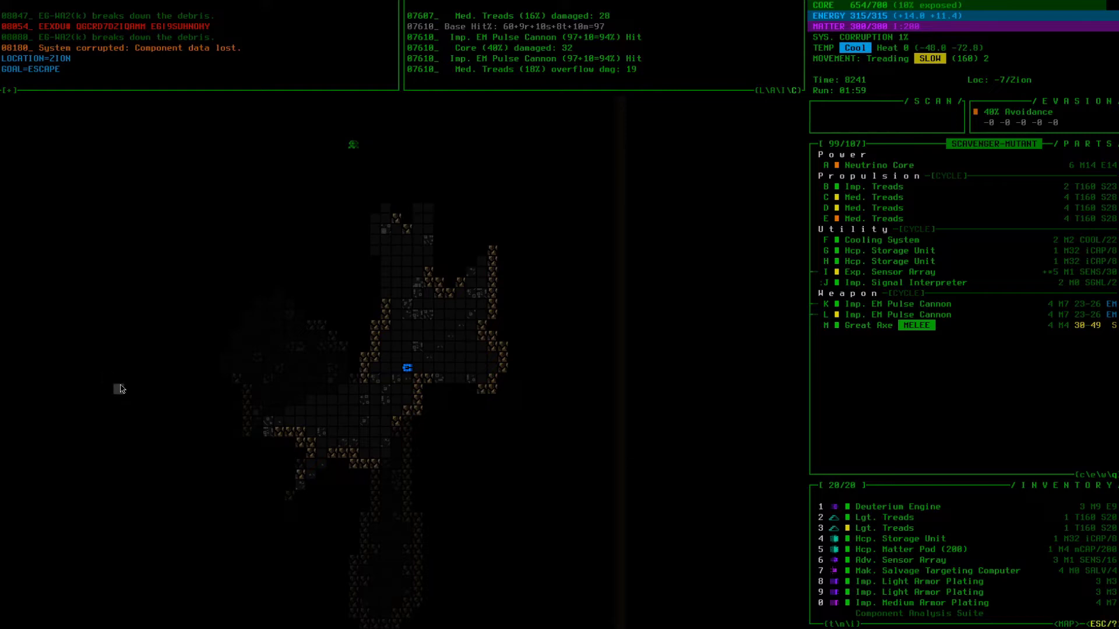
mouse_move(139, 404)
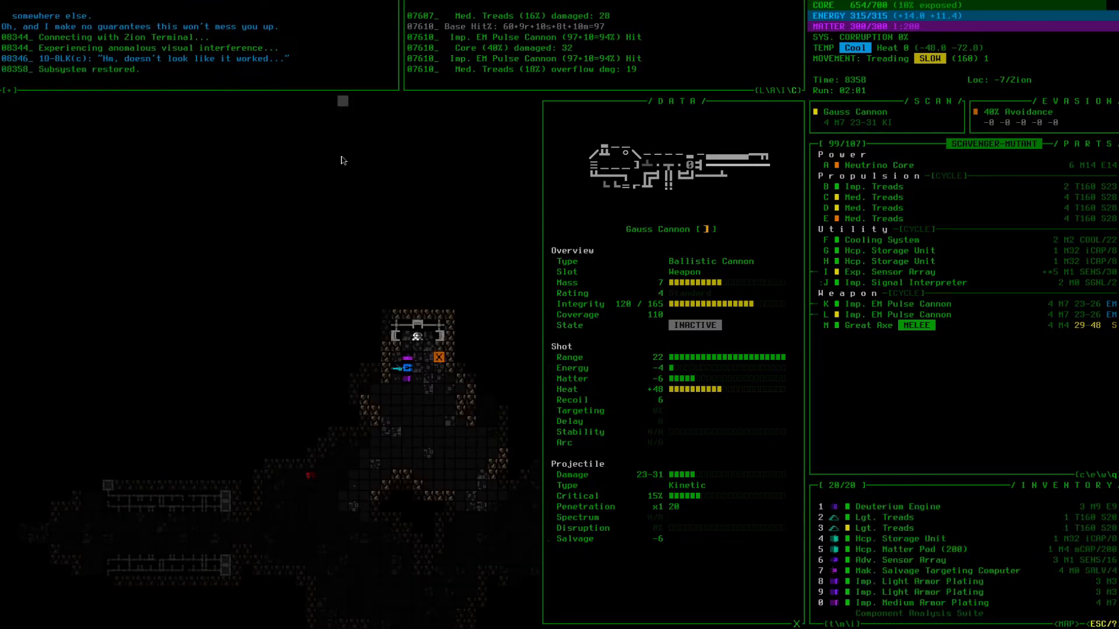
mouse_move(114, 92)
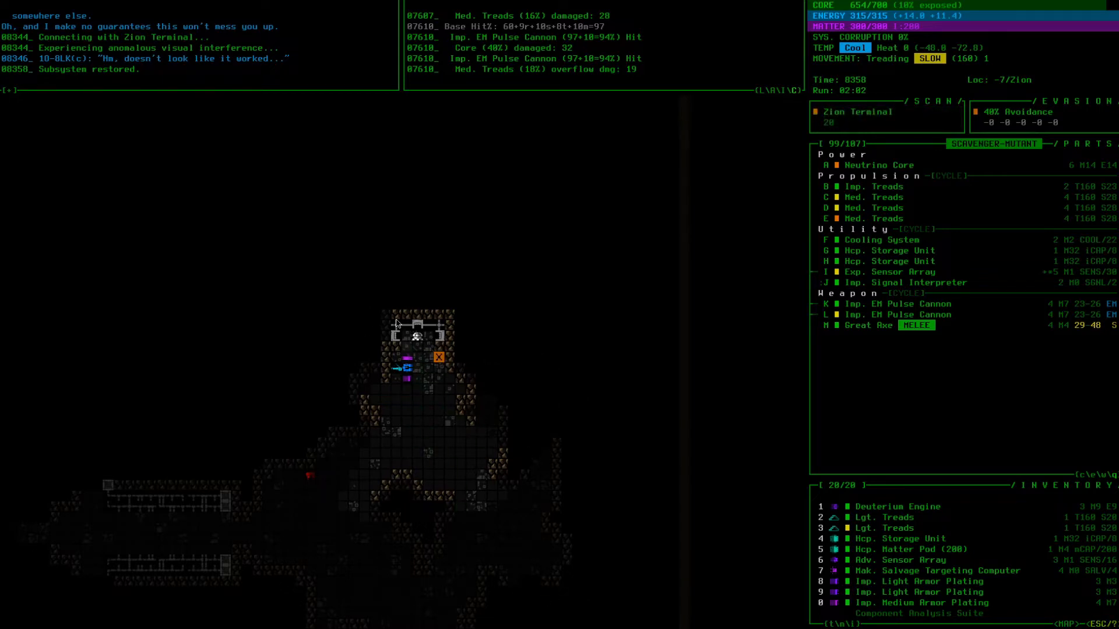
mouse_move(410, 360)
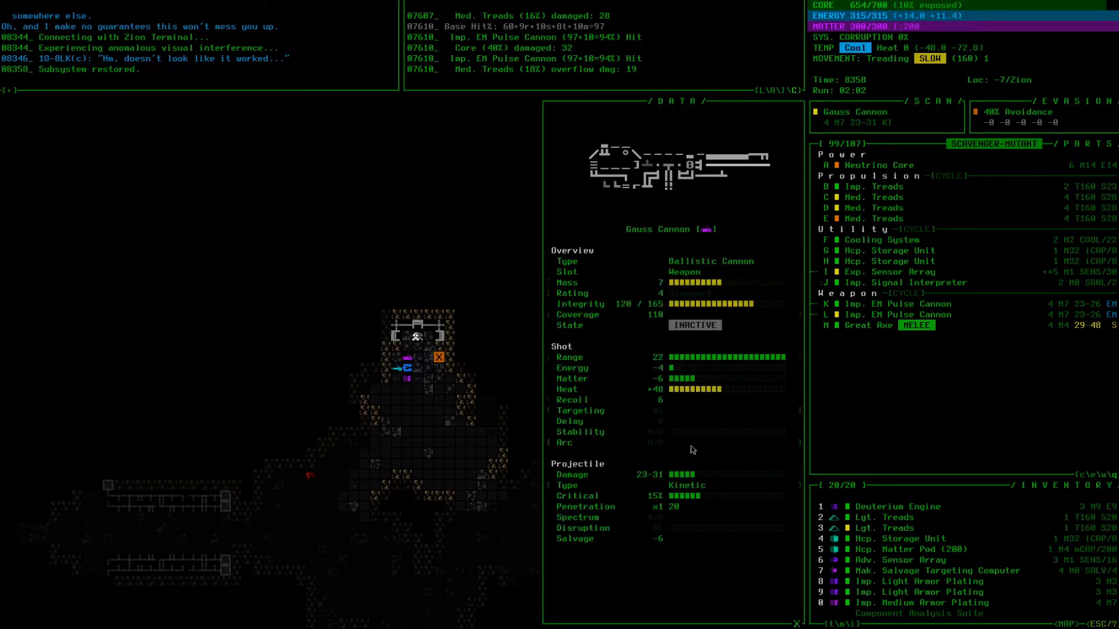
mouse_move(587, 553)
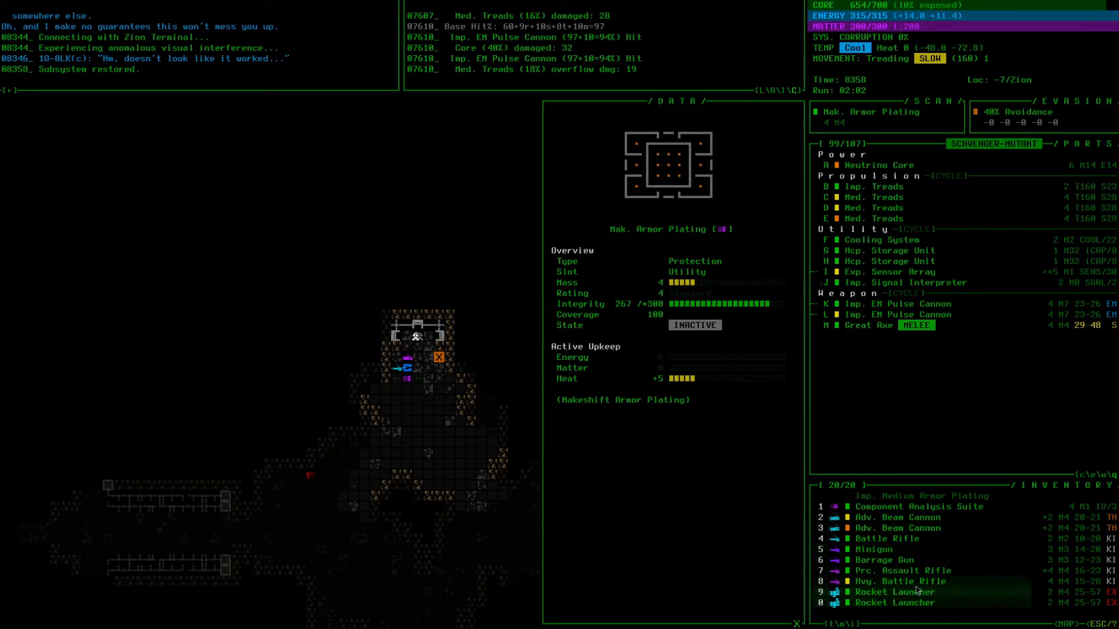
mouse_move(921, 570)
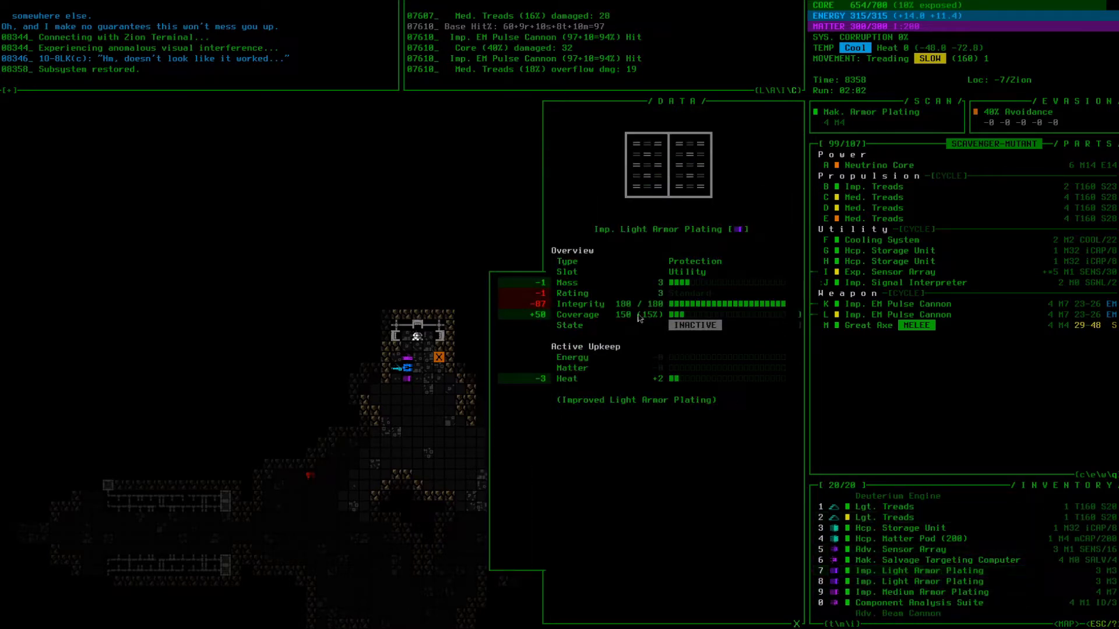
mouse_move(931, 592)
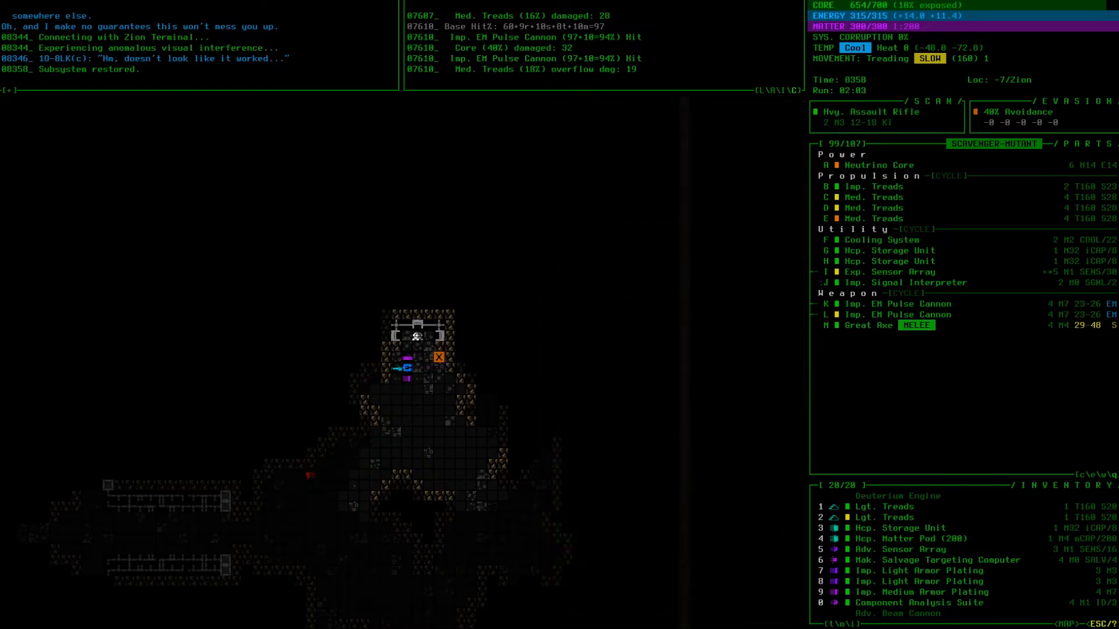
- Walk the robot out of the Zion terminal room toward the western corridor
key(up)
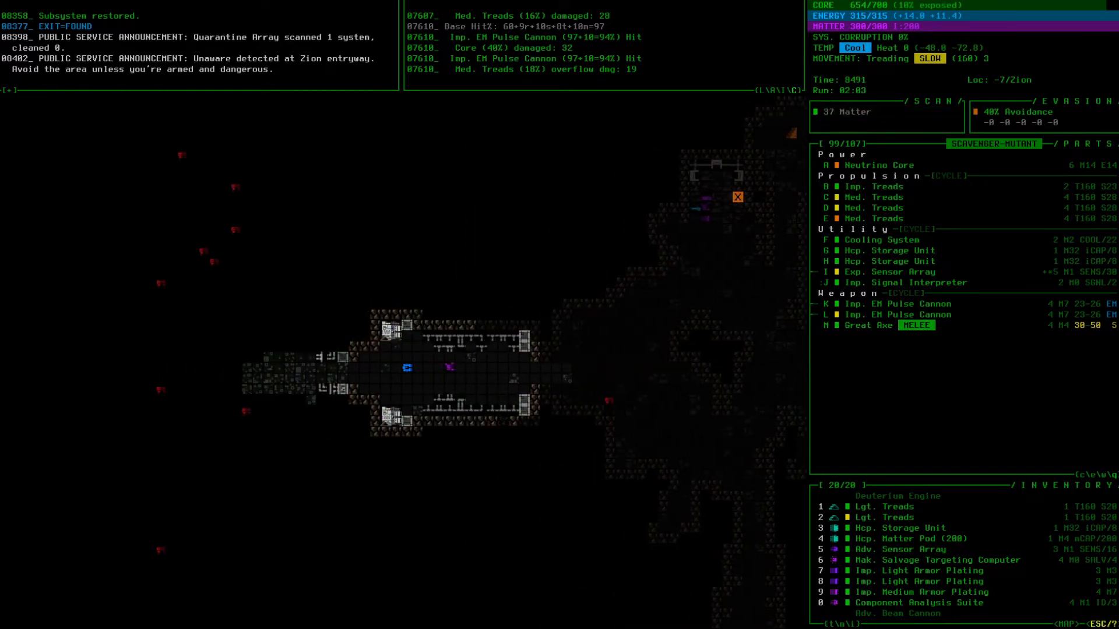
- Open the help menu's Records section listing gallery, lore, achievements and score sheet
click(366, 339)
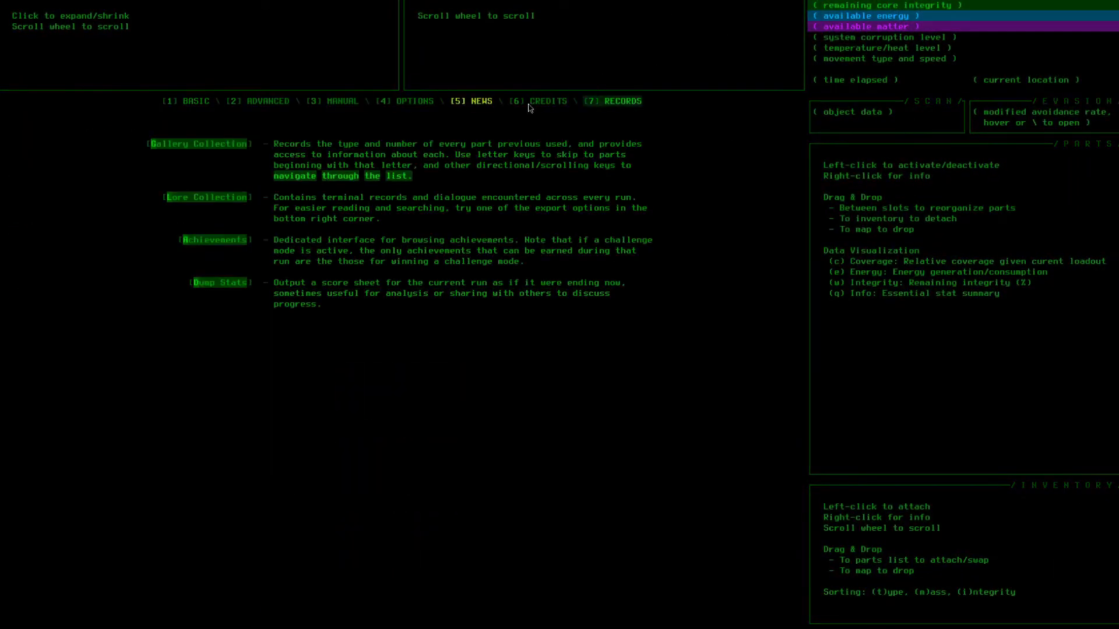
- Open the Lore Collection and read a Zion dialogue entry
click(206, 197)
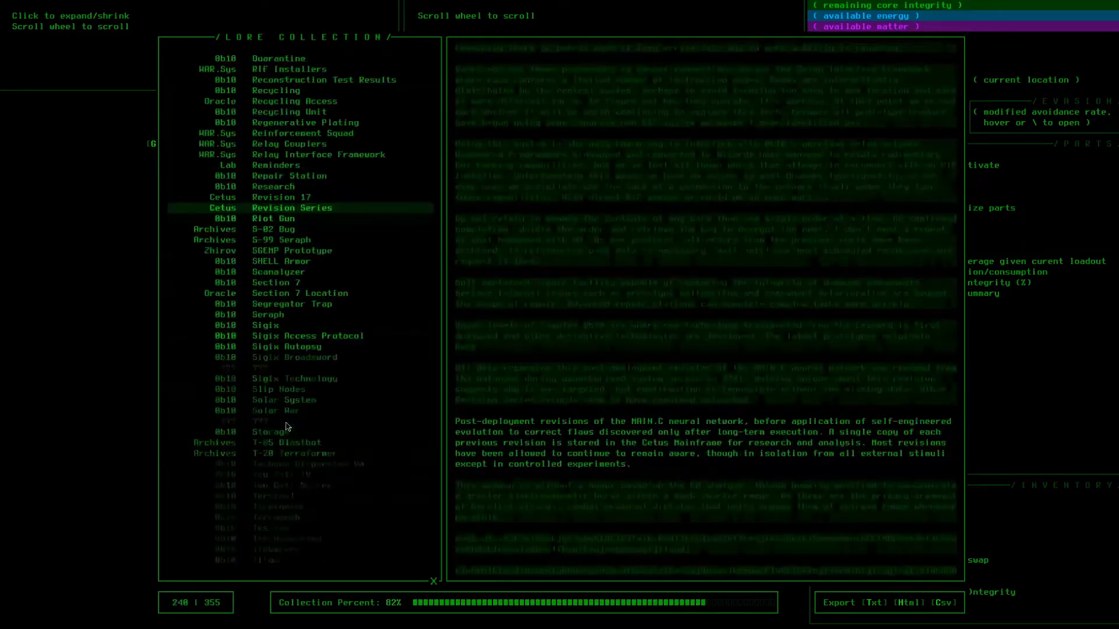
click(291, 421)
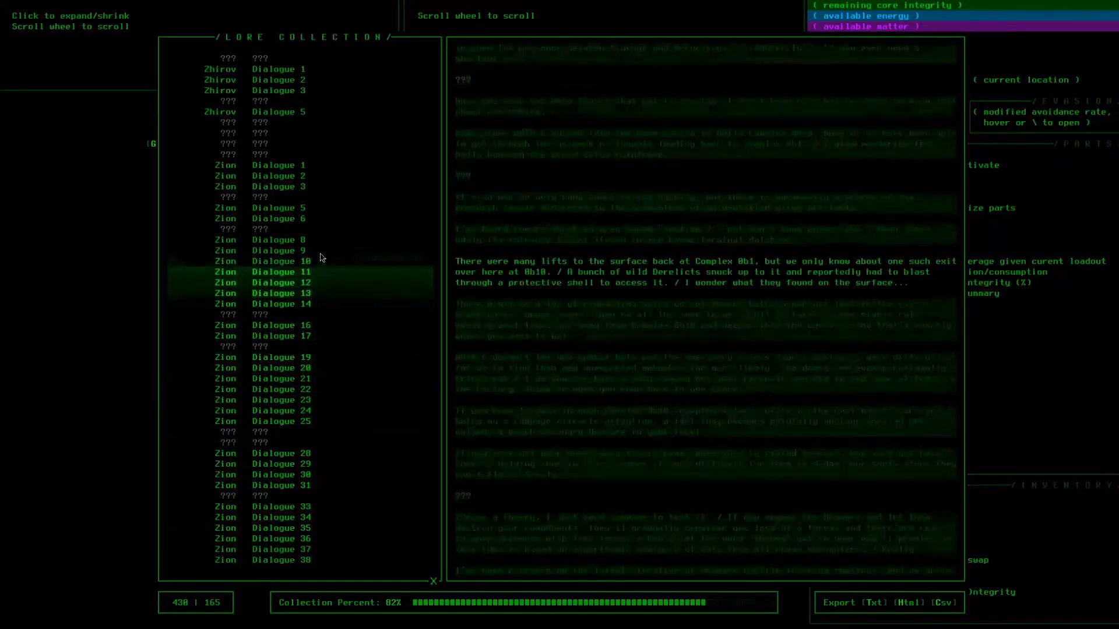
click(278, 240)
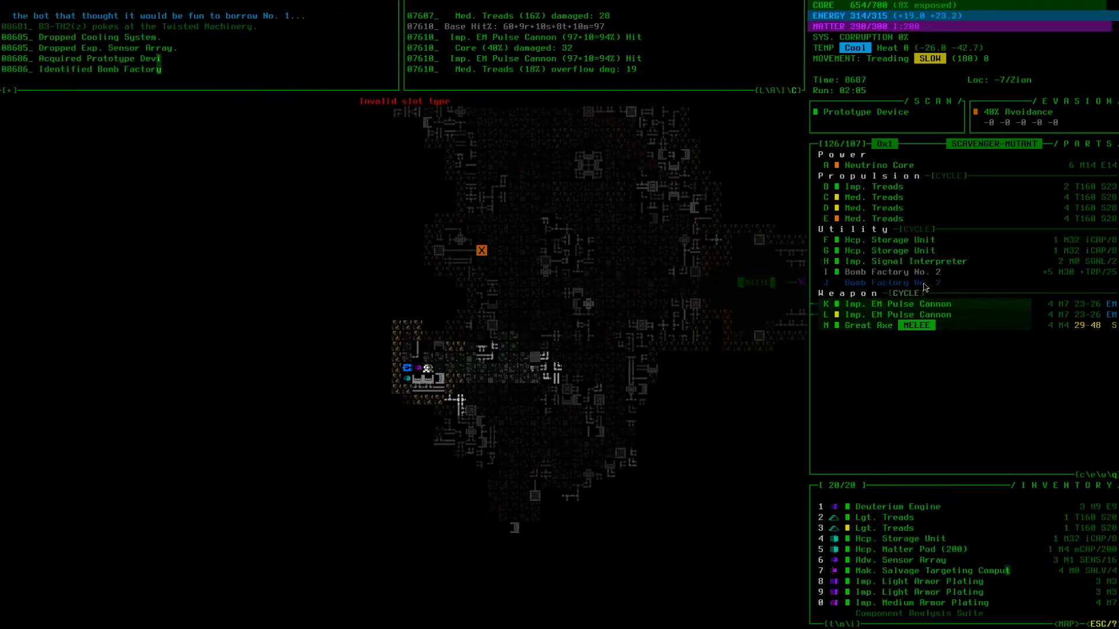
- View Bomb Factory No. 2's data, a prototype making a Dirty Bomb Trap every 25 turns
click(892, 272)
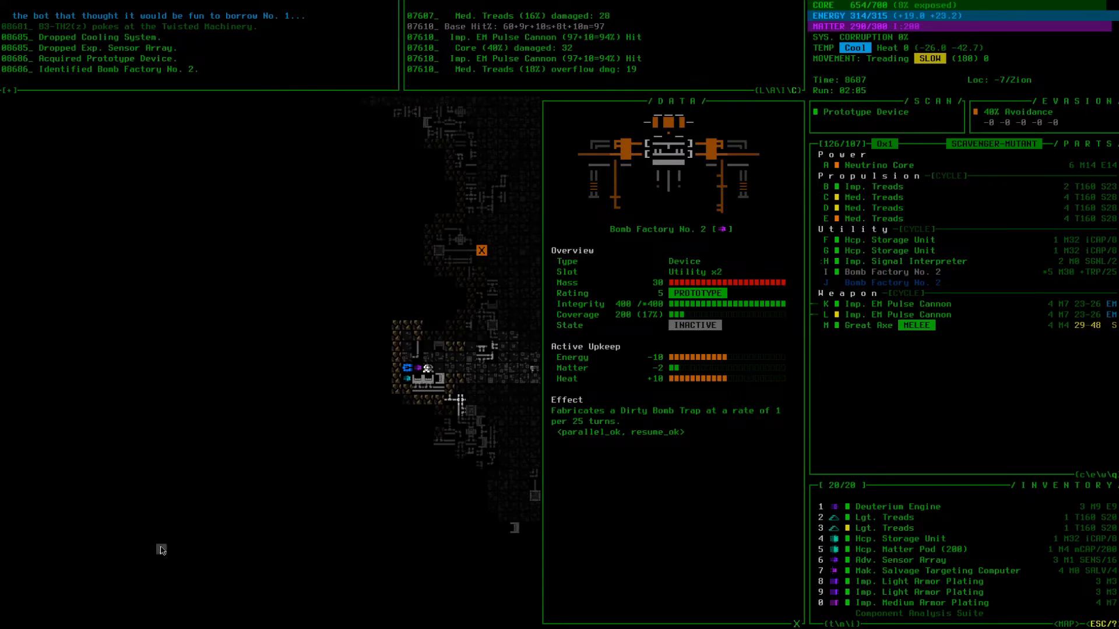
mouse_move(424, 69)
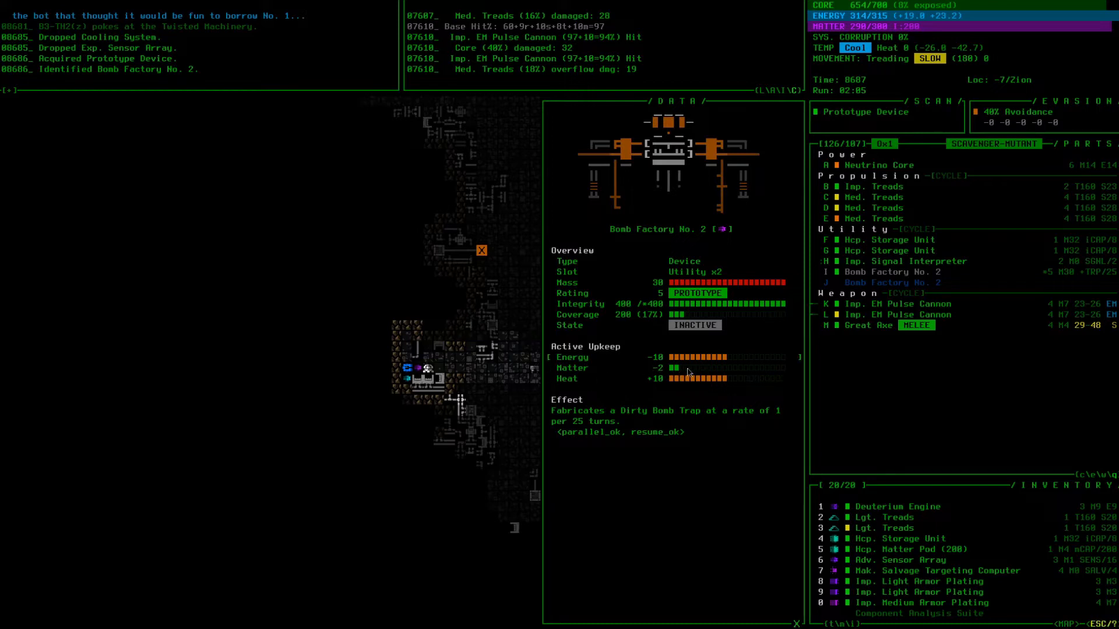
mouse_move(635, 387)
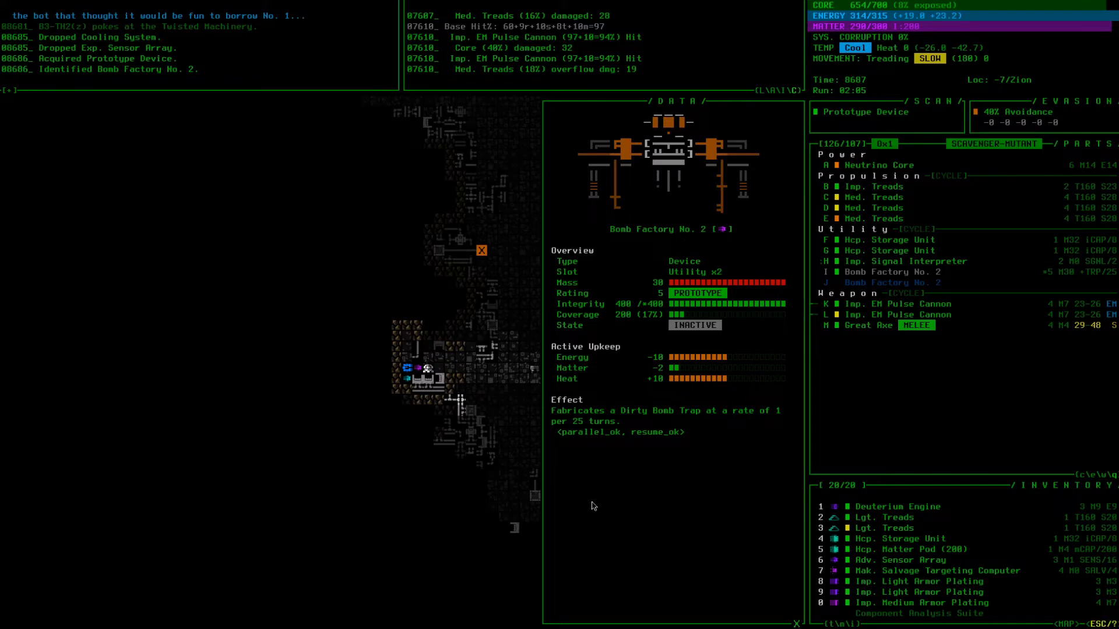
mouse_move(604, 452)
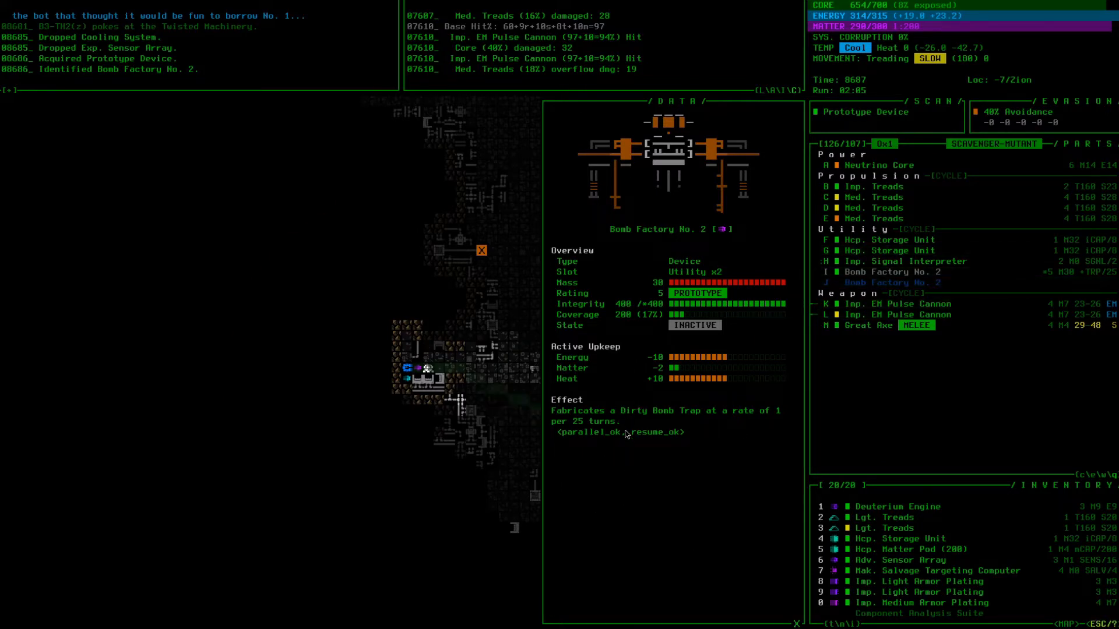
mouse_move(634, 440)
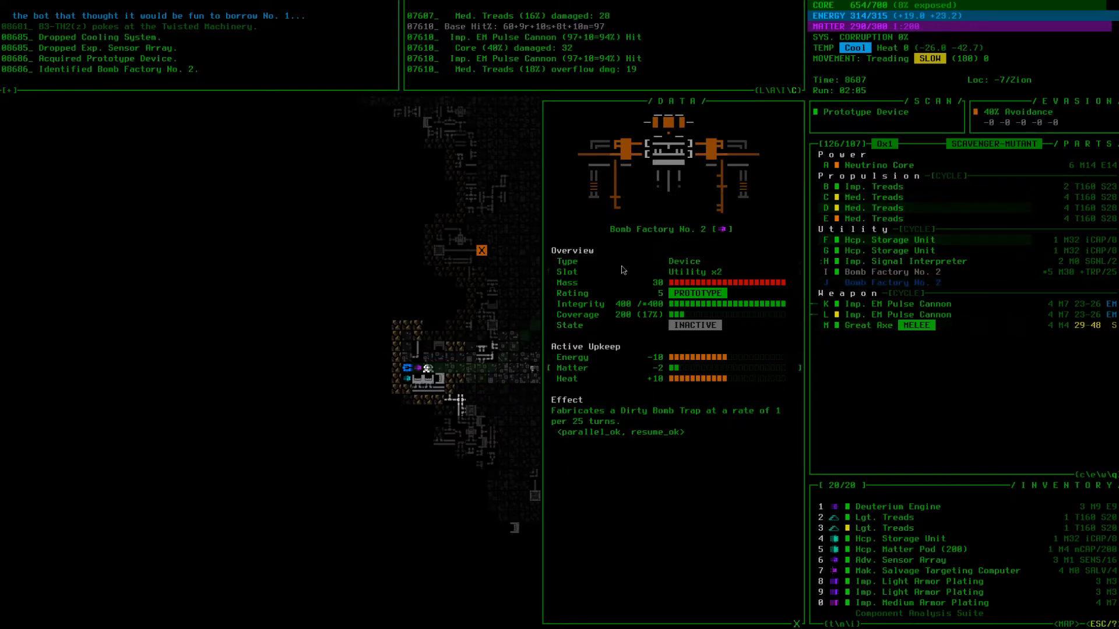
mouse_move(597, 362)
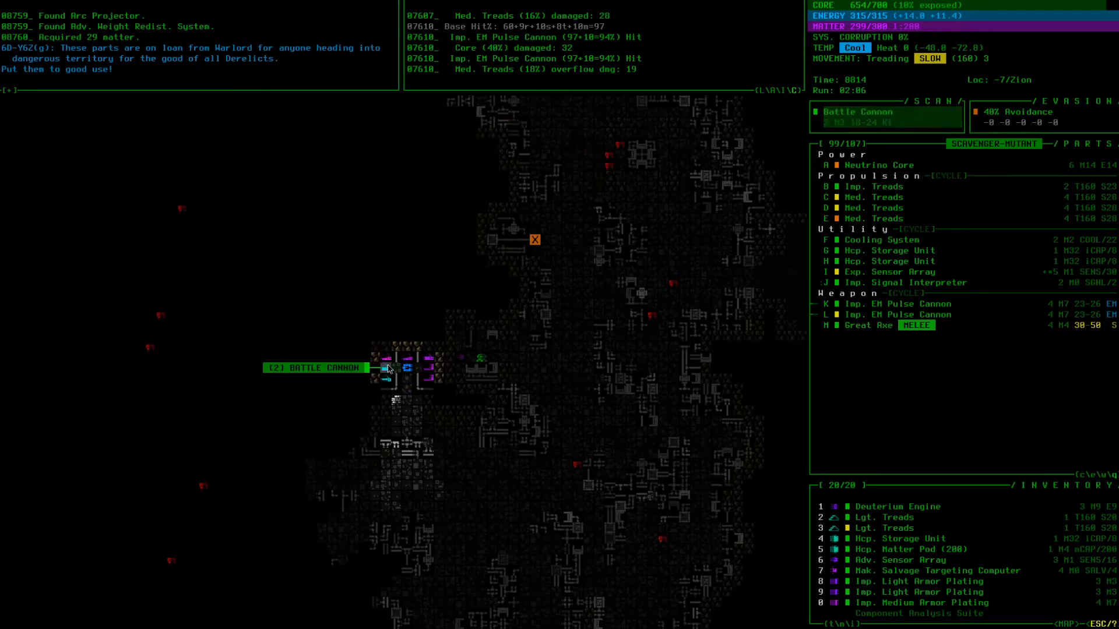
- Inspect the Hvy. Beamcaster and then the Ripper in Warlord's weapon cache
click(388, 368)
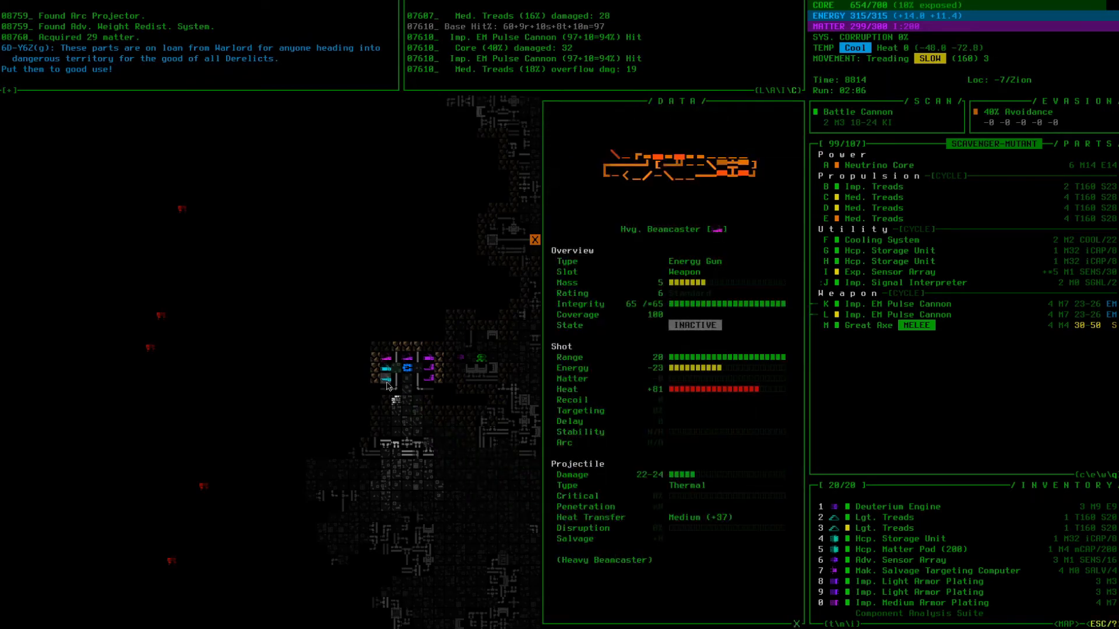
mouse_move(410, 521)
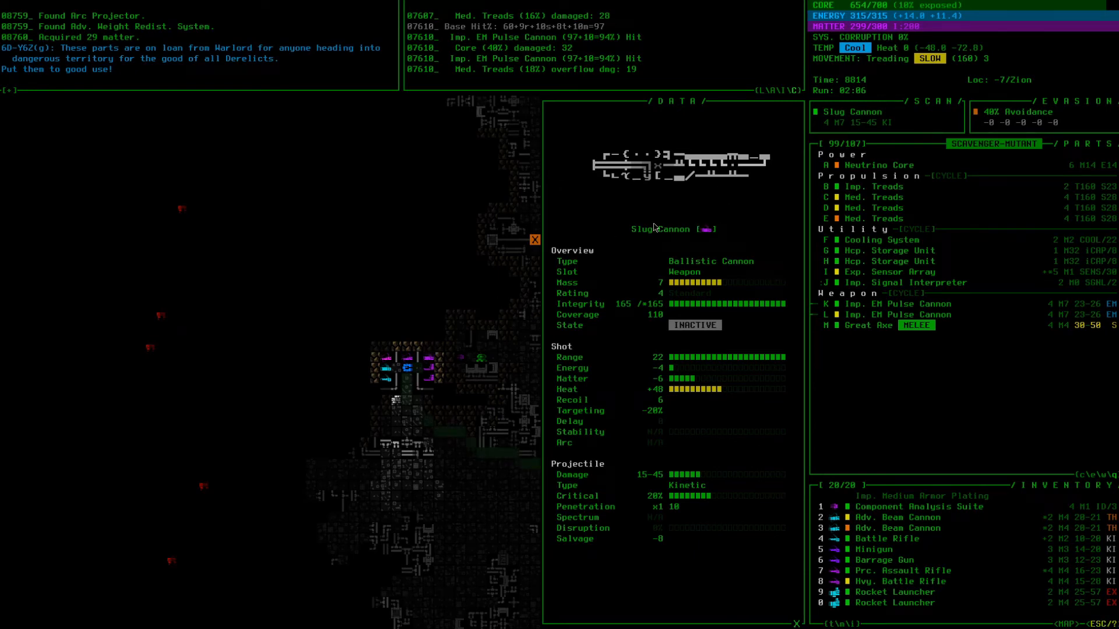
mouse_move(670, 568)
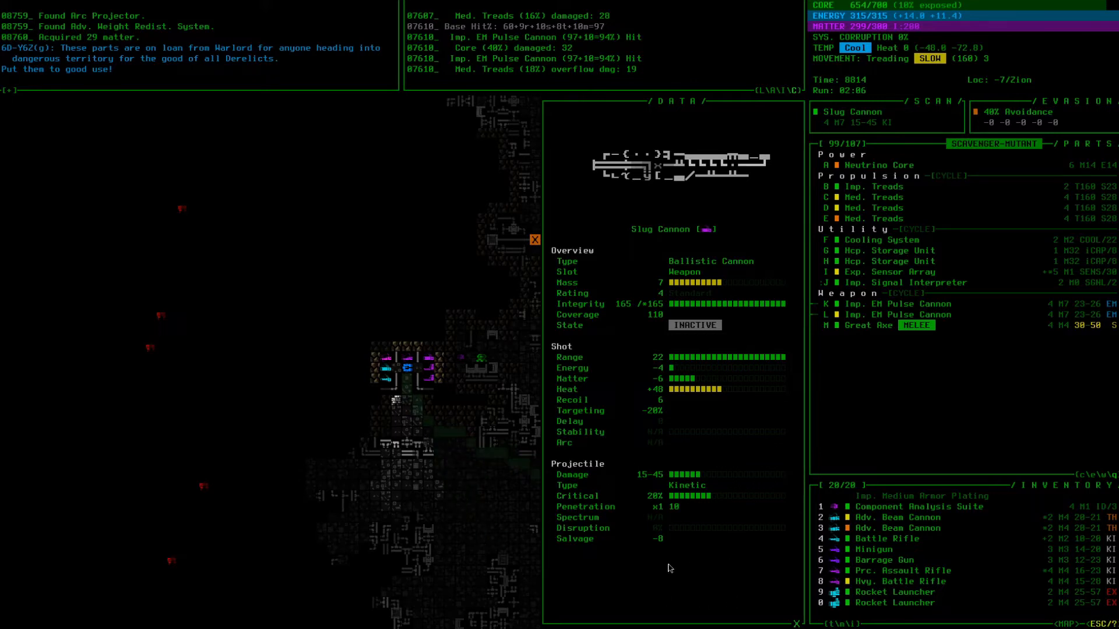
mouse_move(588, 507)
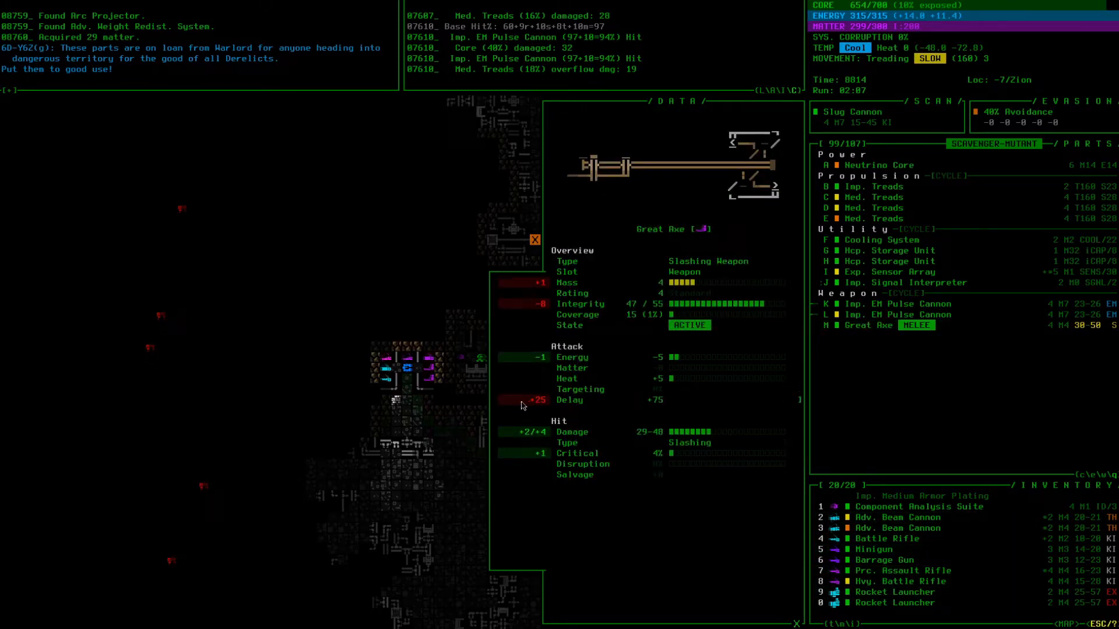
mouse_move(547, 433)
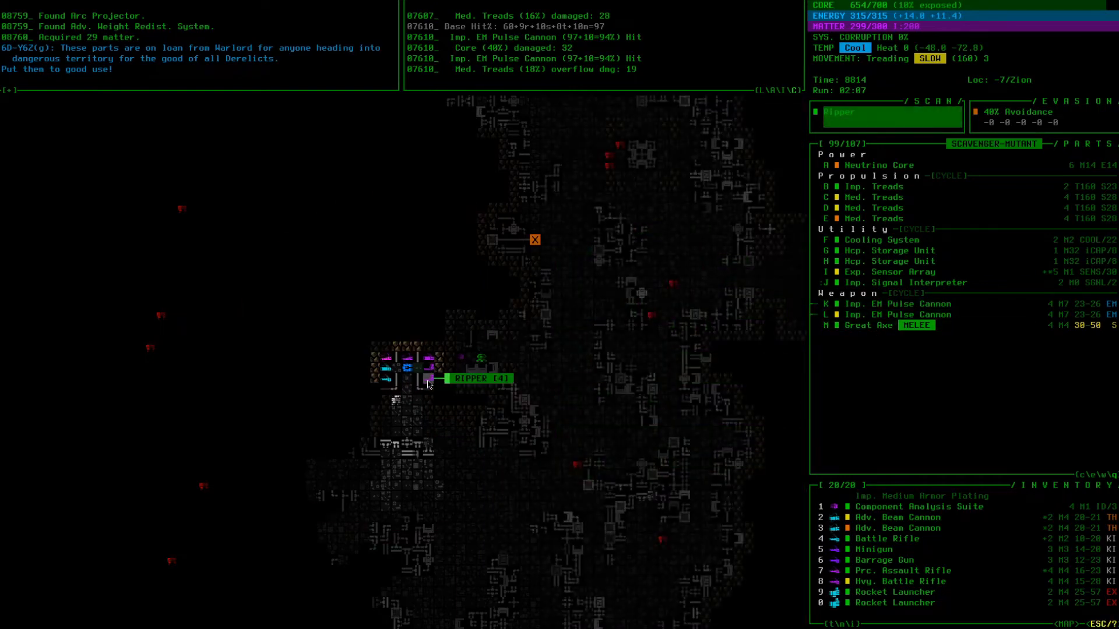
click(425, 379)
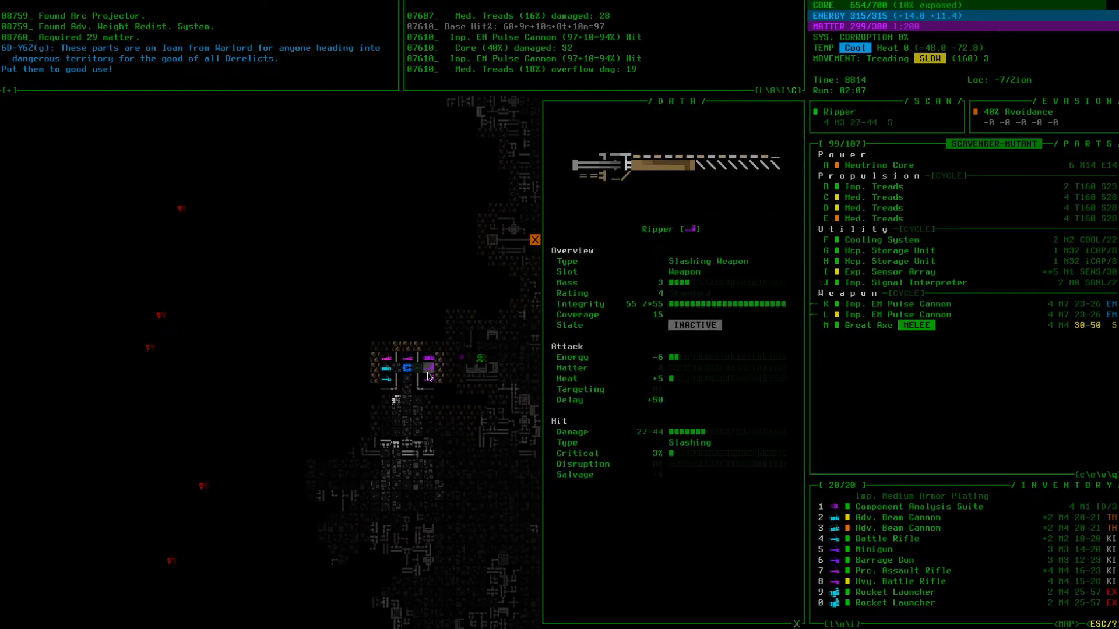
mouse_move(637, 403)
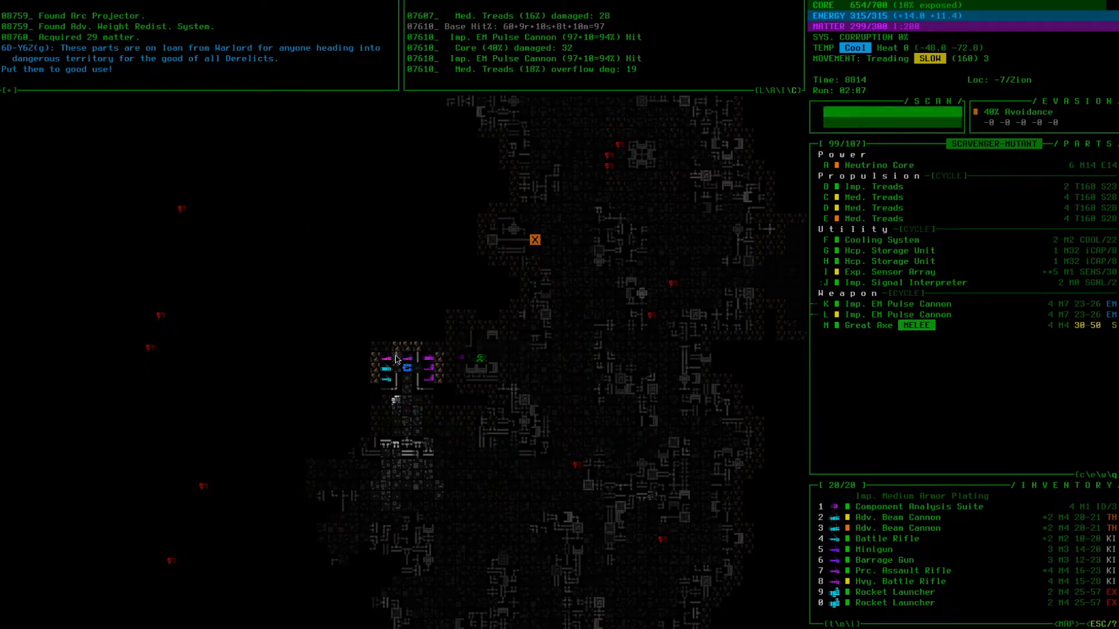
mouse_move(388, 368)
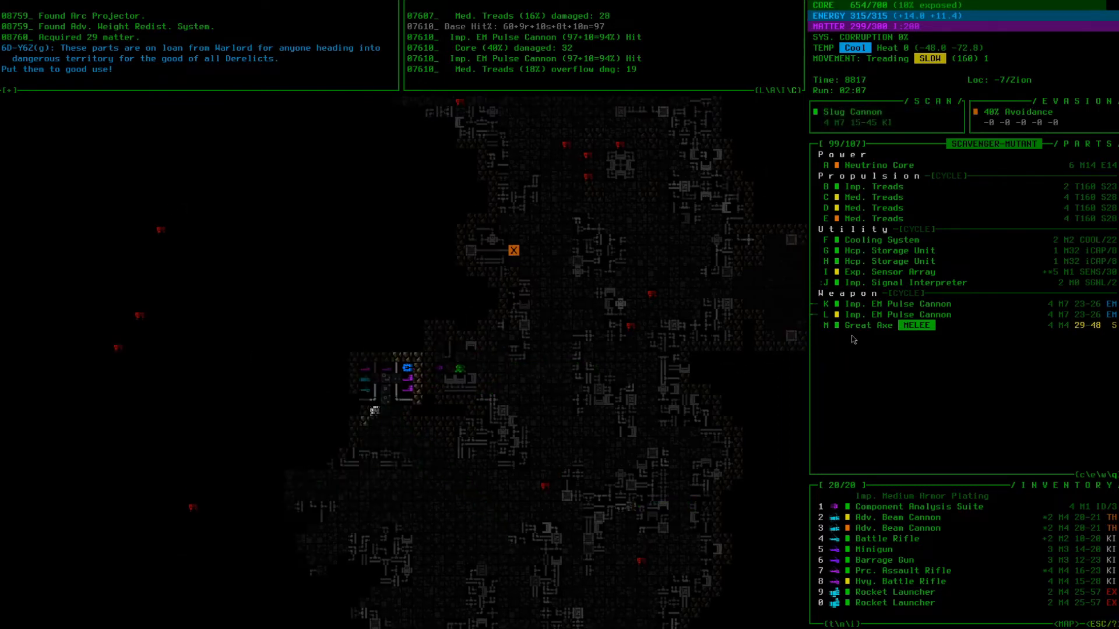
- Manage inventory parts, scrolling through the item list
click(881, 326)
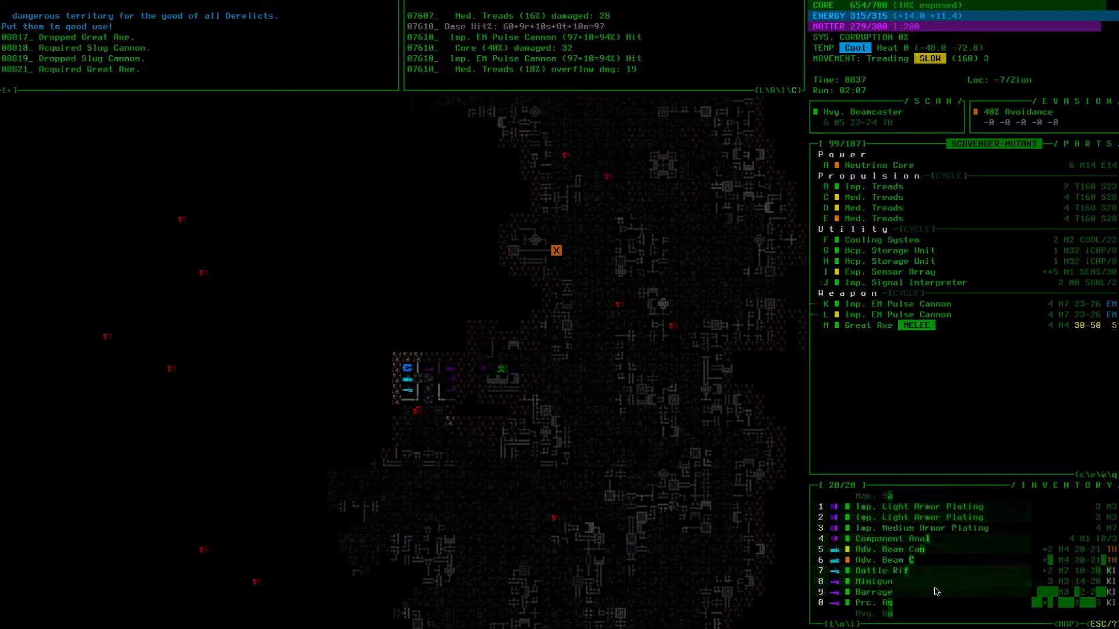
scroll(down, 3)
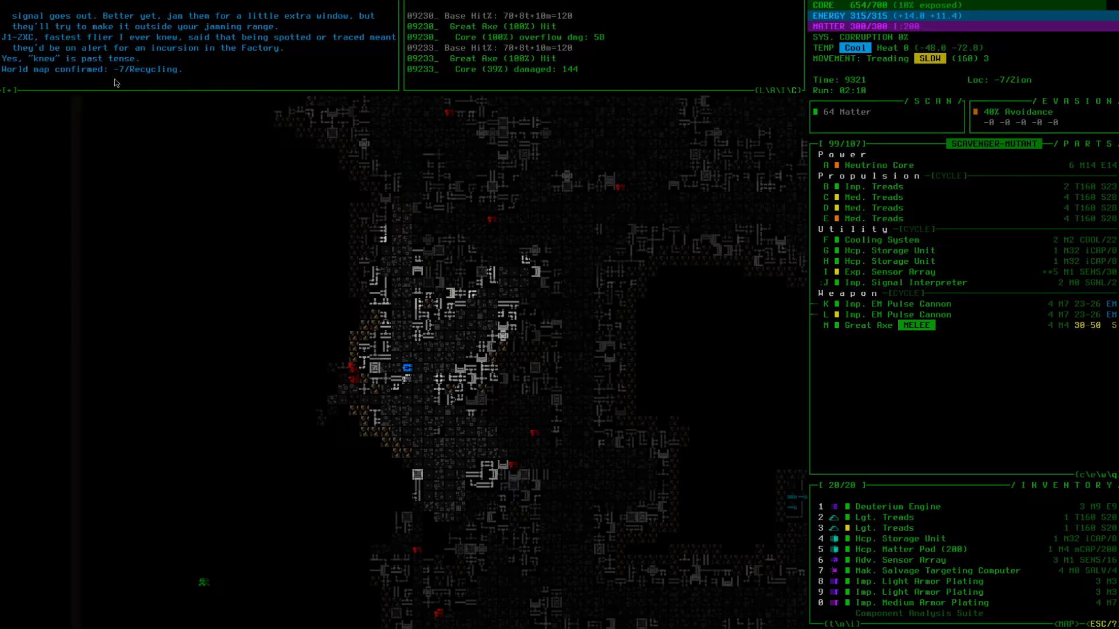
mouse_move(116, 84)
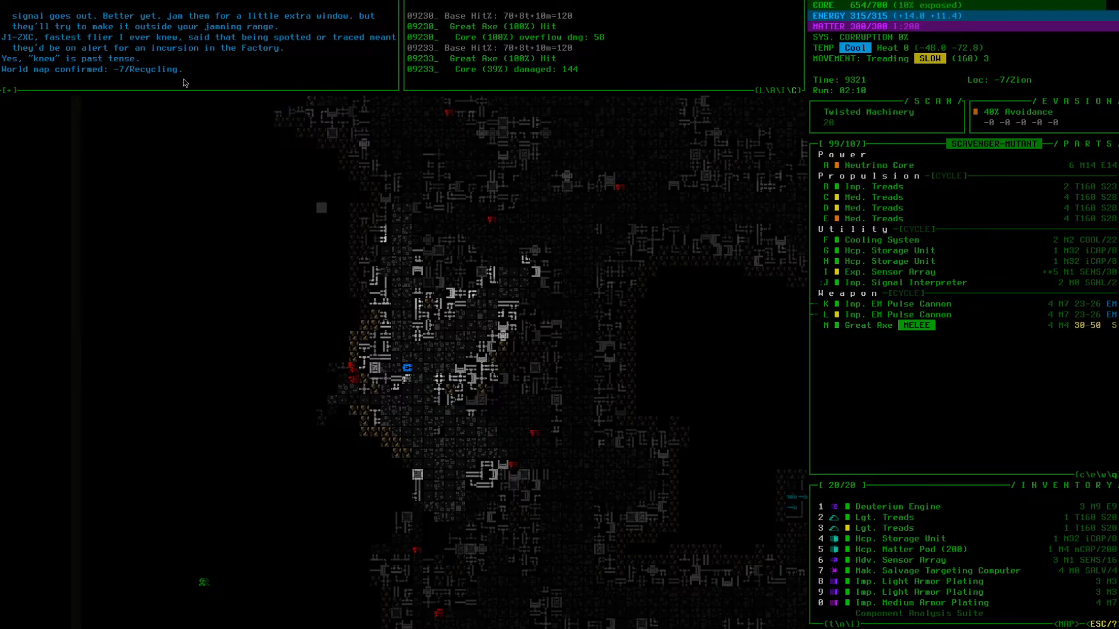
mouse_move(194, 86)
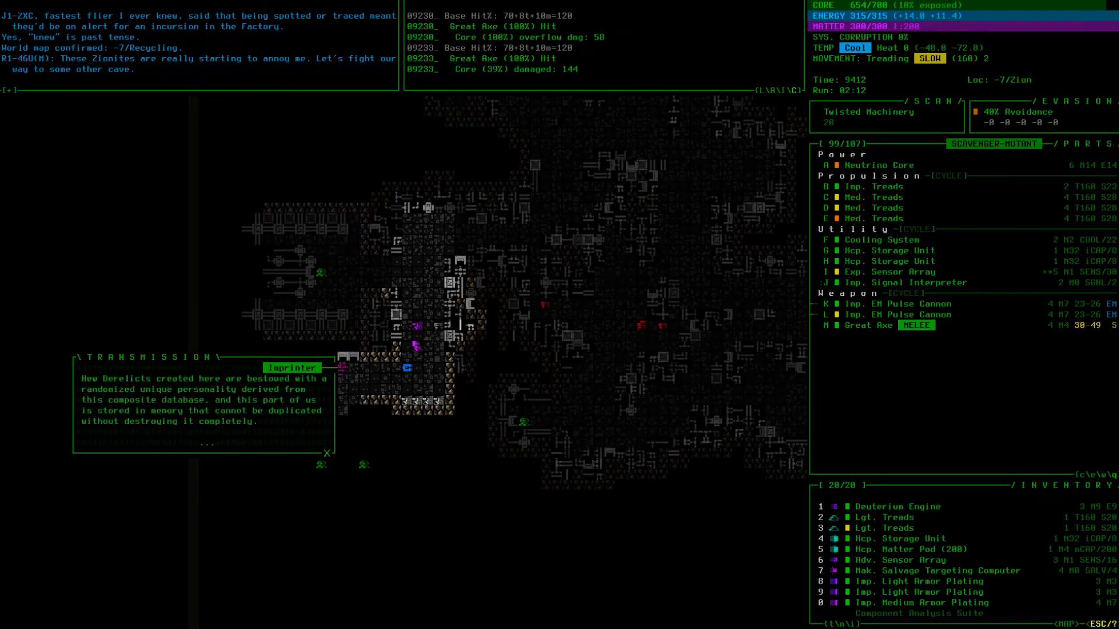
click(326, 455)
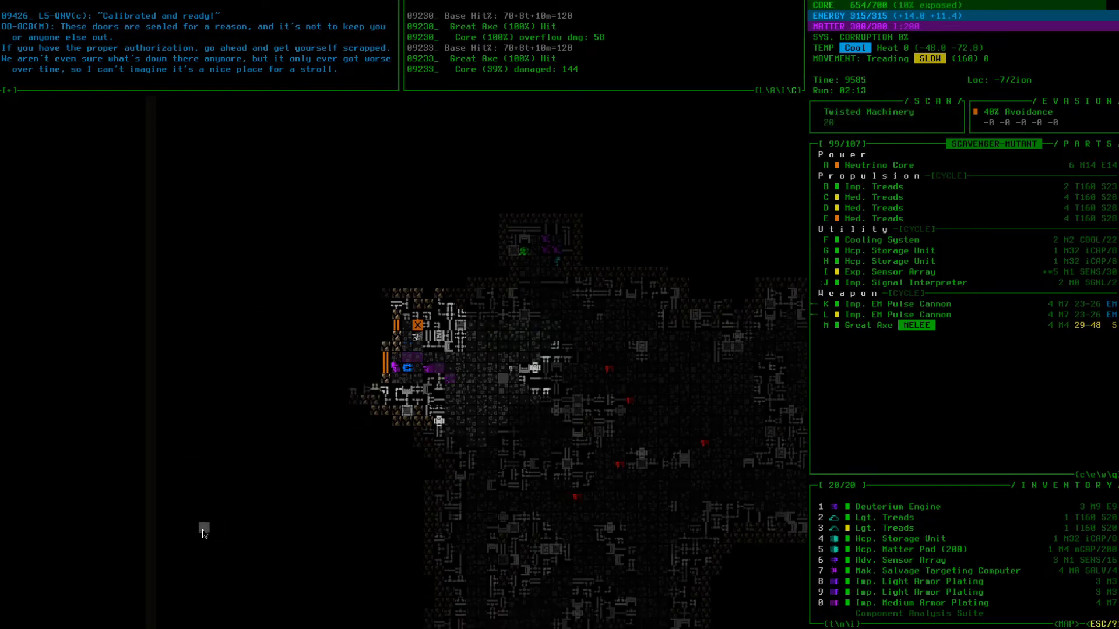
mouse_move(360, 346)
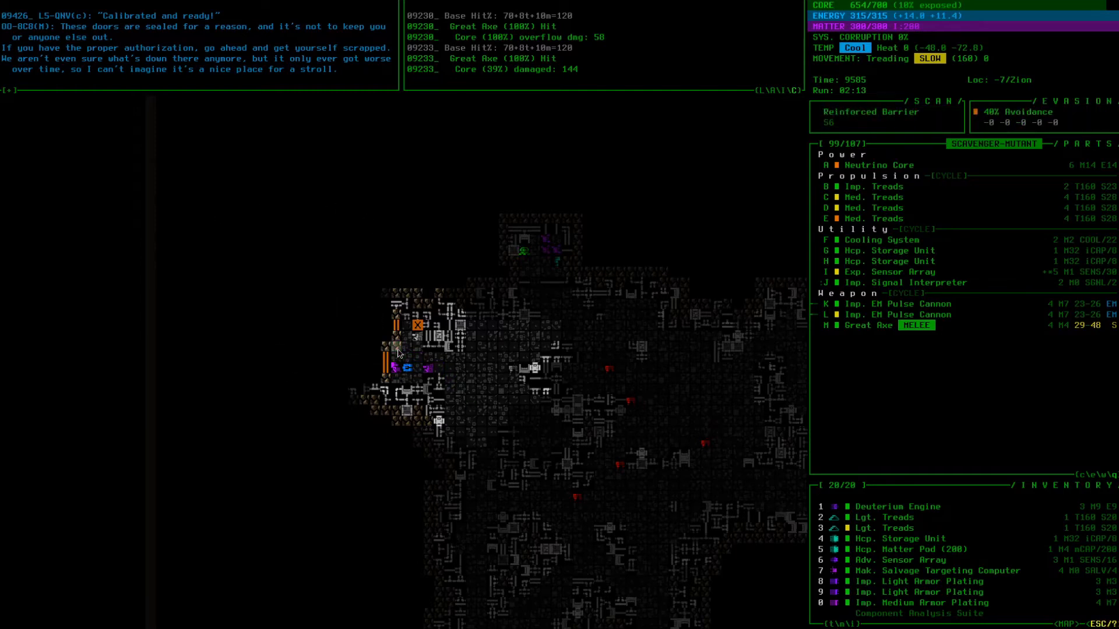
mouse_move(442, 468)
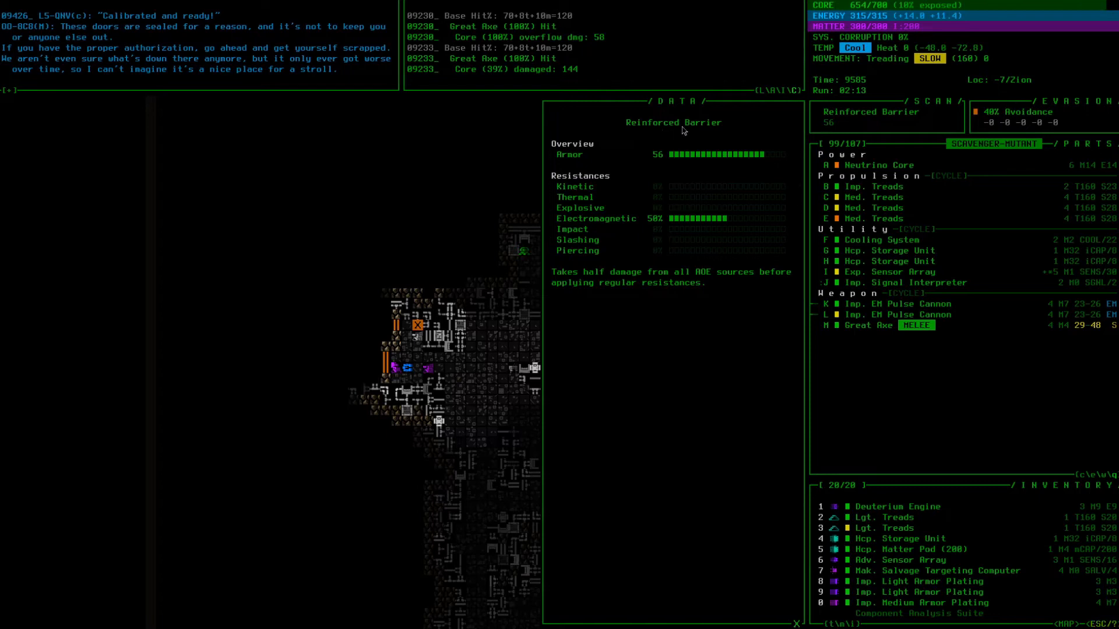
mouse_move(670, 172)
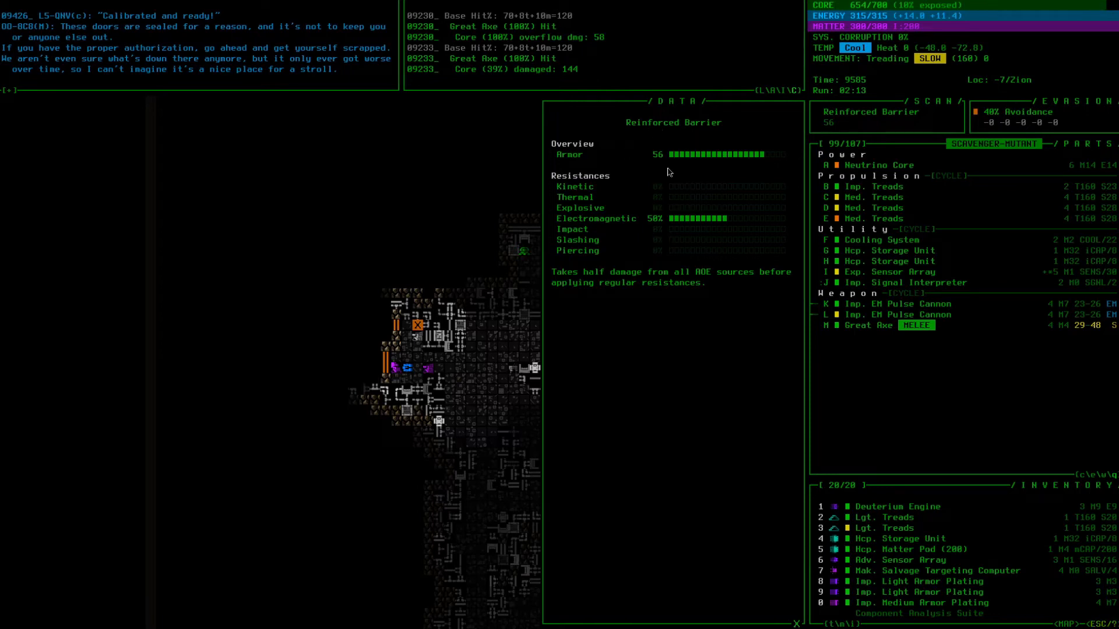
mouse_move(578, 250)
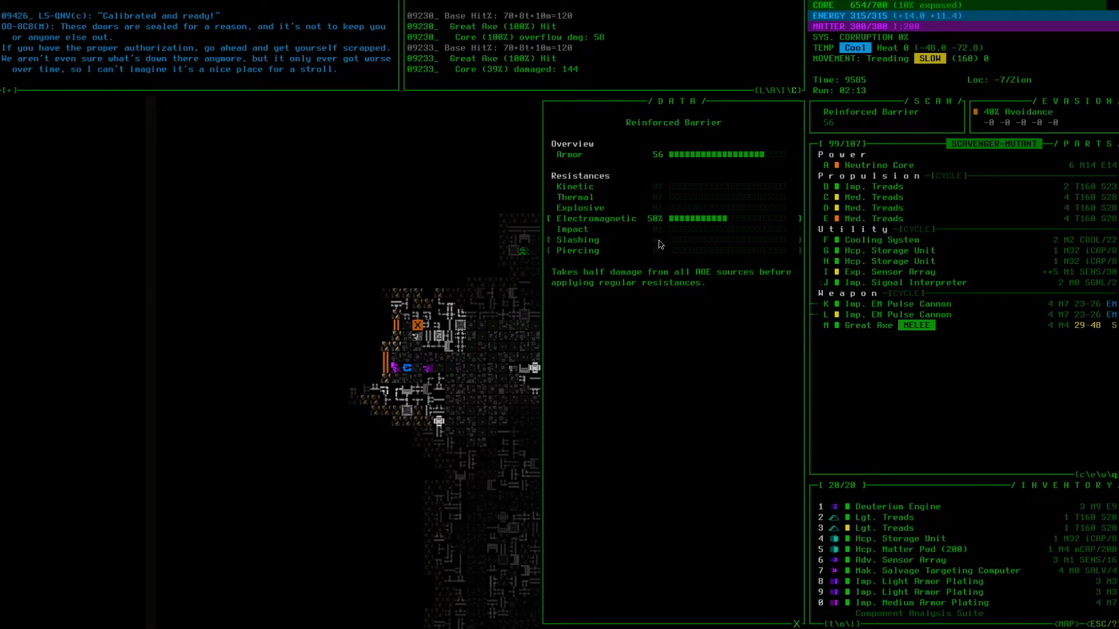
mouse_move(565, 305)
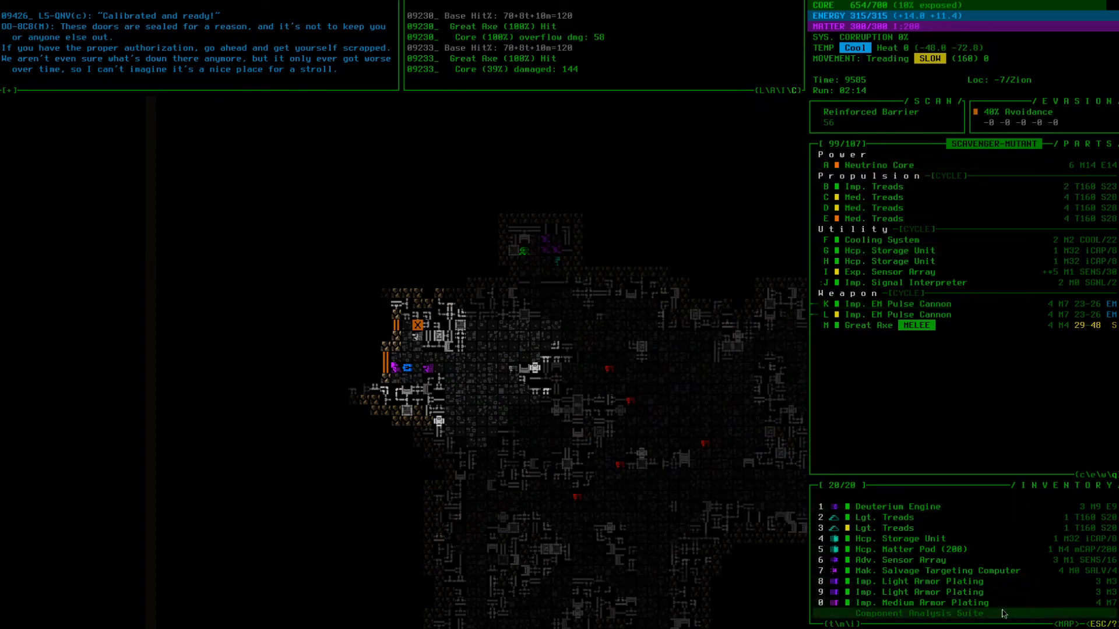
mouse_move(564, 265)
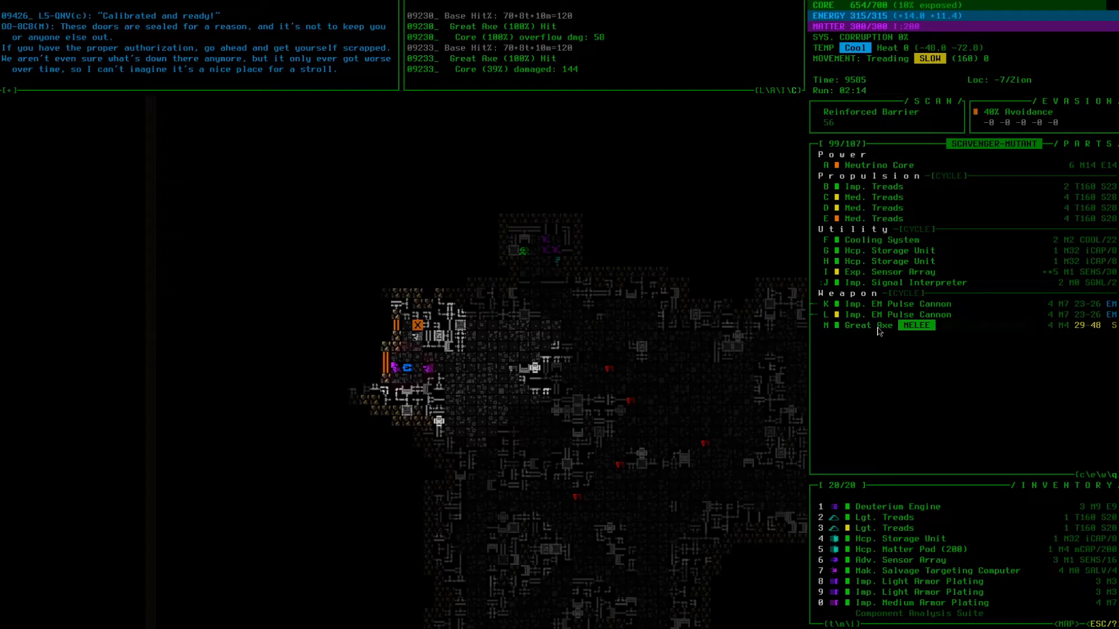
- Close the Reinforced Barrier Data window to return to the map
click(868, 325)
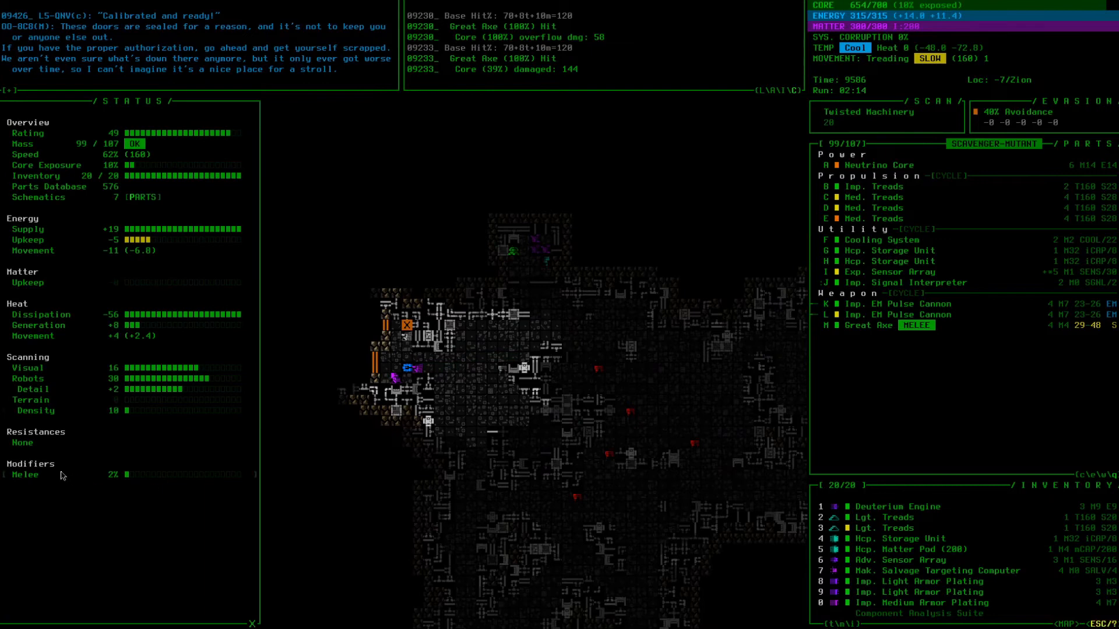
mouse_move(36, 477)
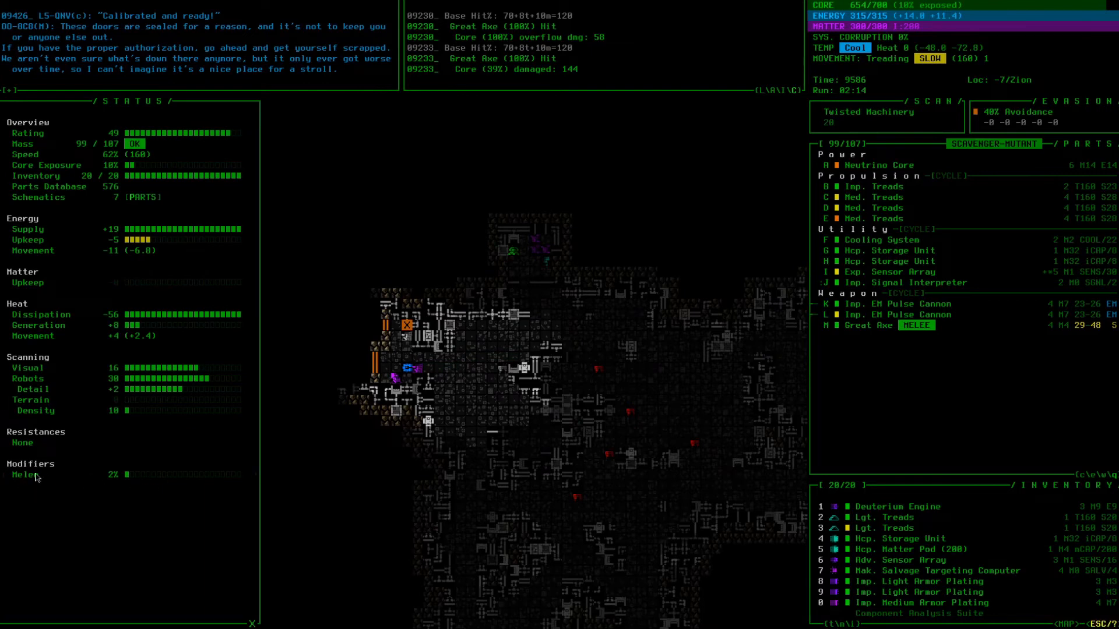
mouse_move(29, 476)
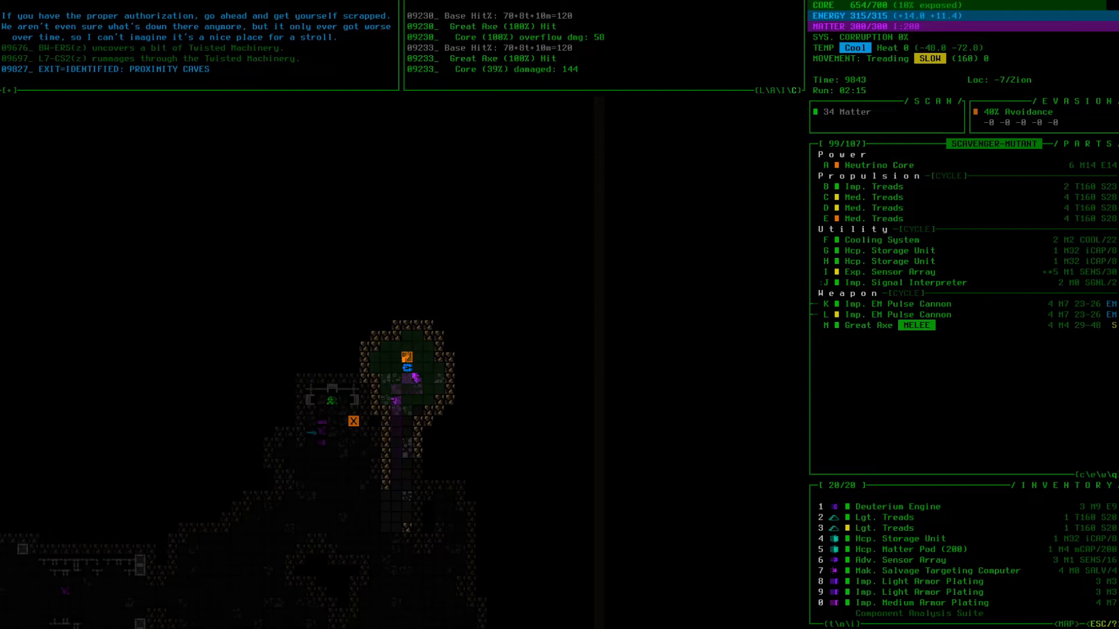
mouse_move(406, 369)
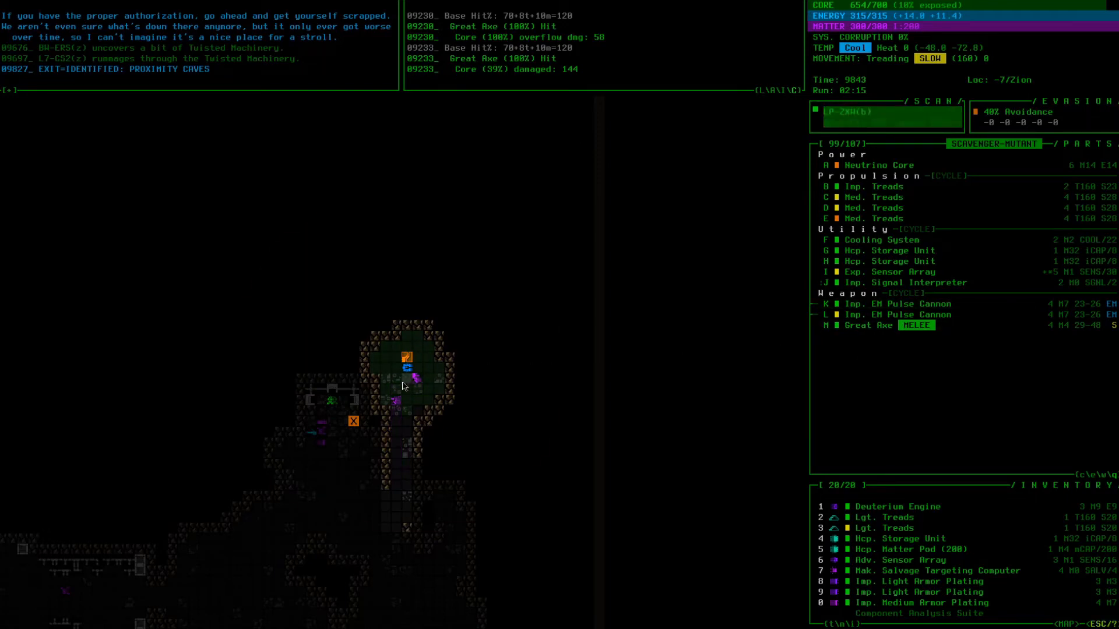
mouse_move(417, 377)
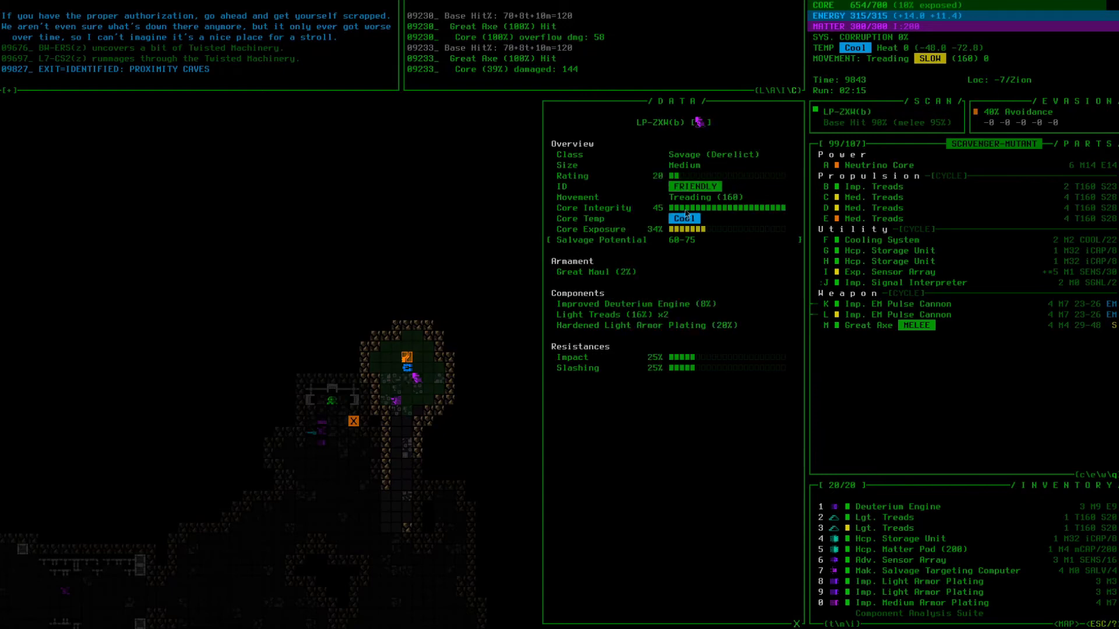
mouse_move(397, 410)
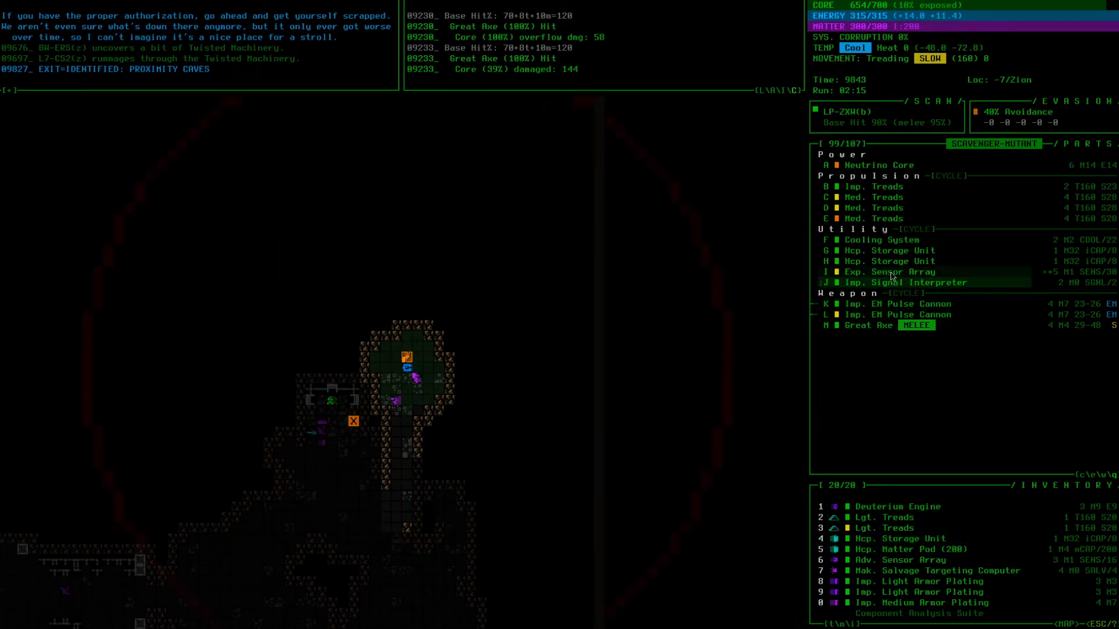
click(892, 272)
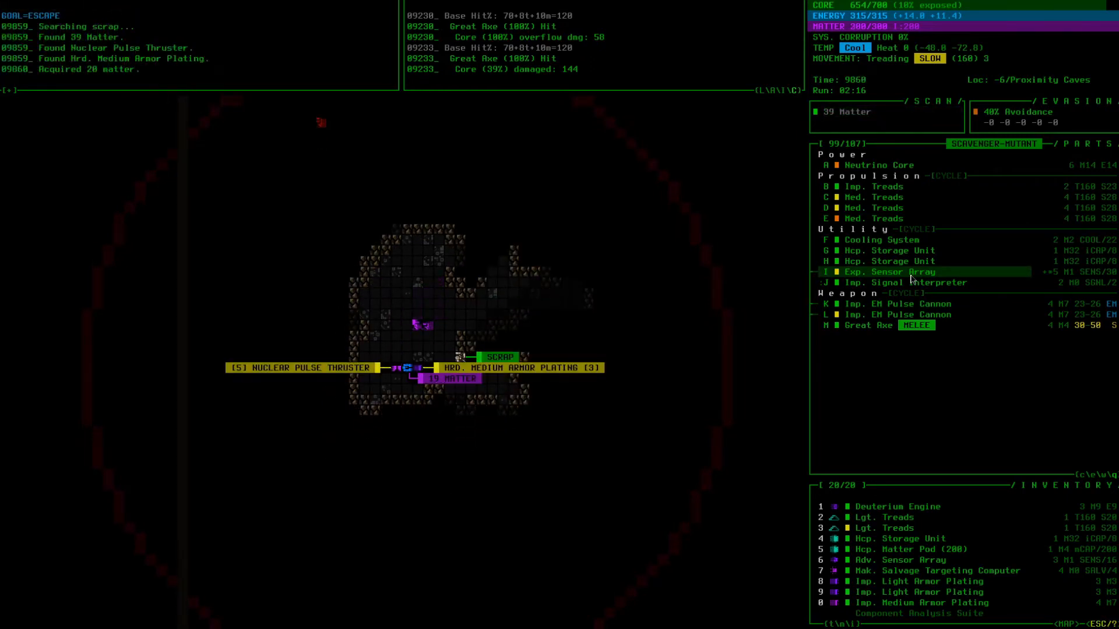
mouse_move(892, 239)
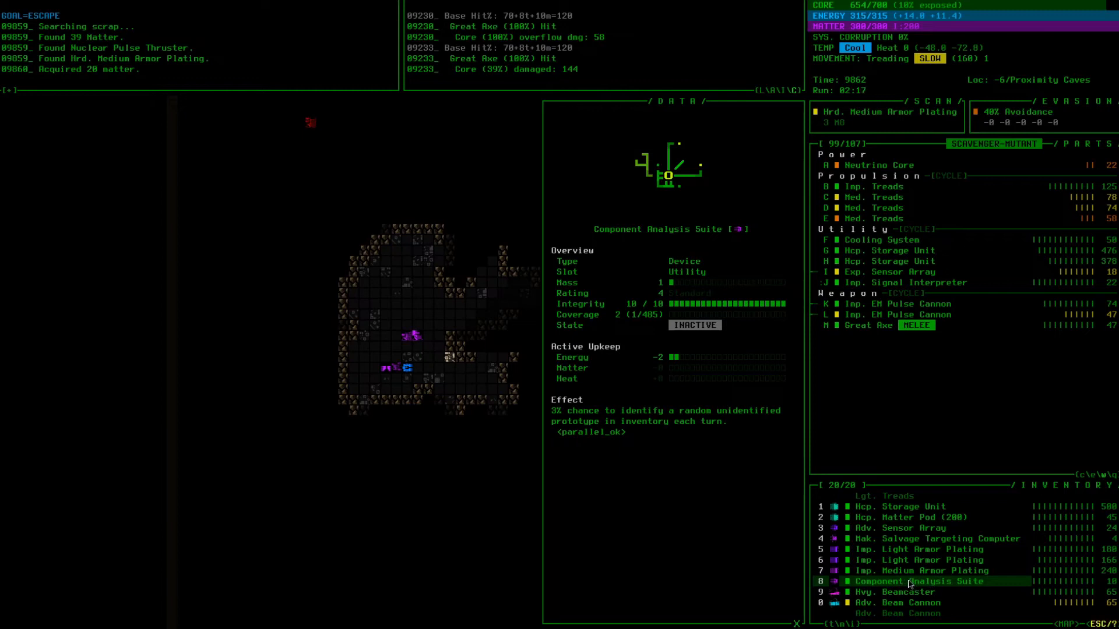
mouse_move(877, 571)
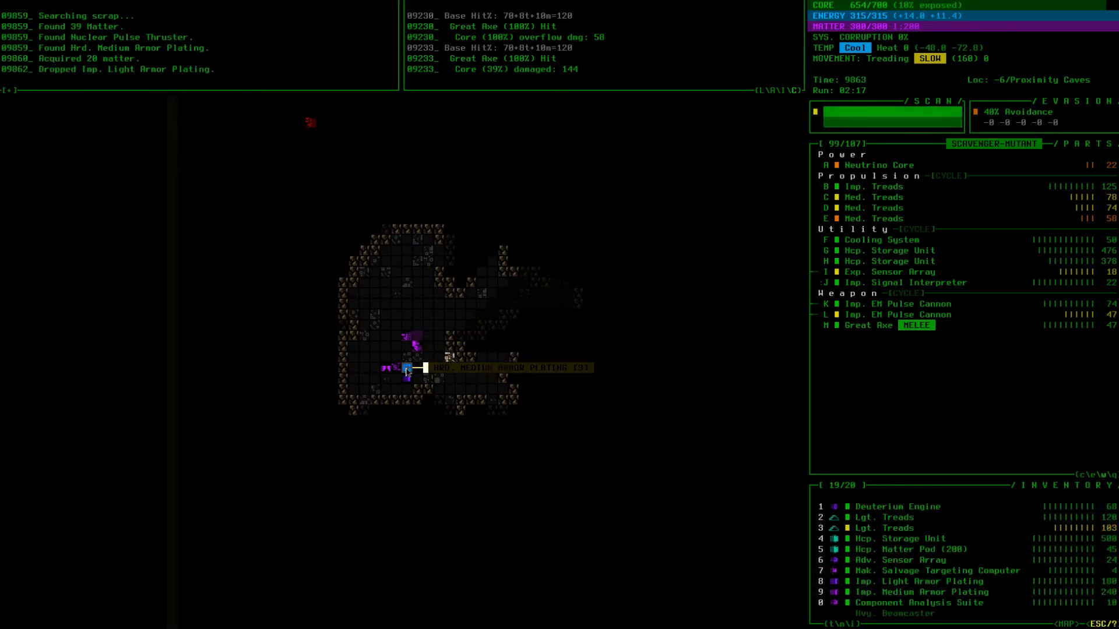
- Search the cave scrap pile for matter and parts
click(404, 367)
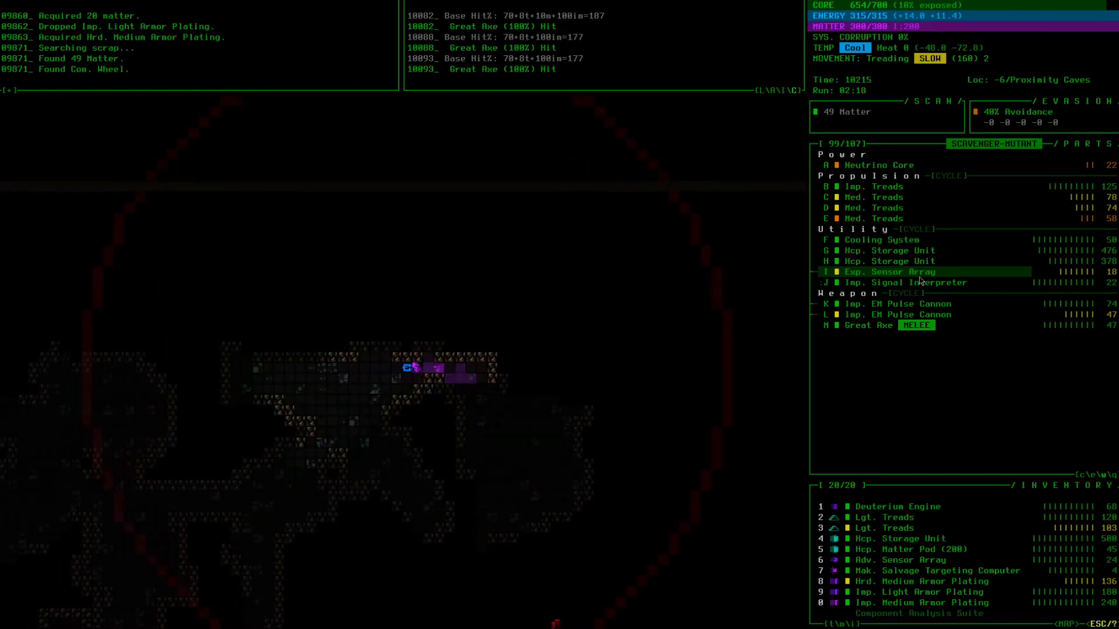
- Move the robot onward through the caves toward more scrap
key(up)
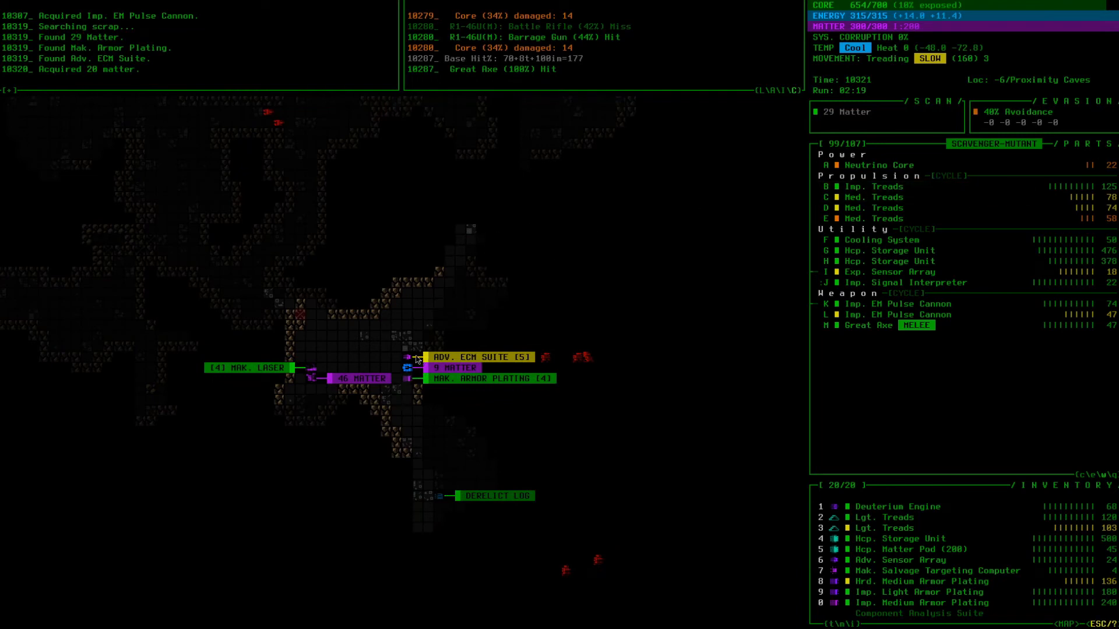
- Open the Adv. ECM Suite's Data window from its map label
click(480, 357)
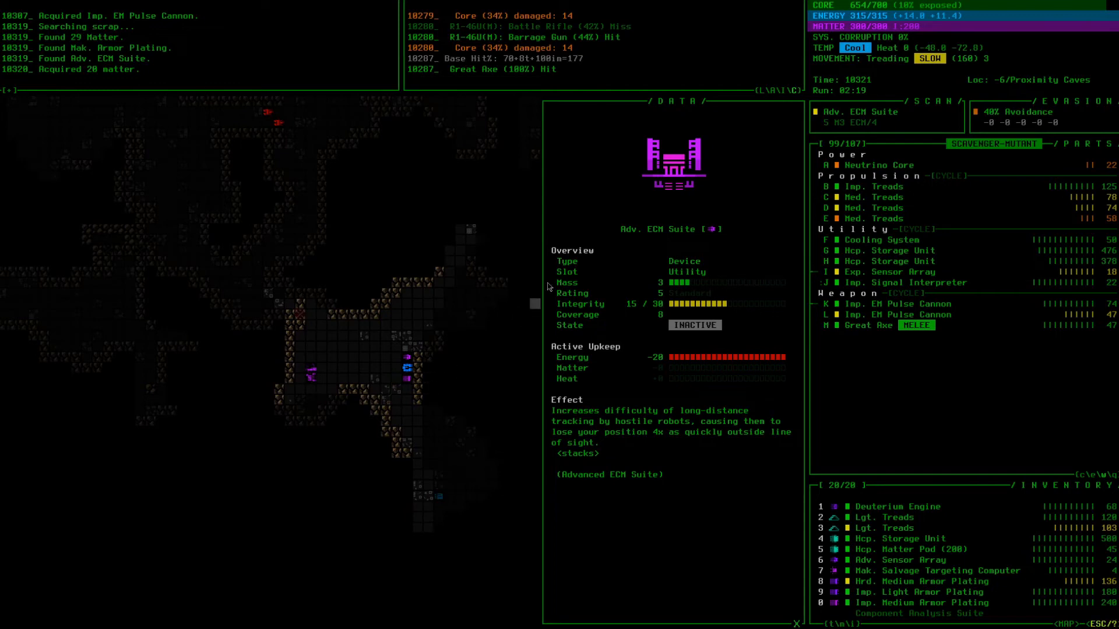
mouse_move(638, 275)
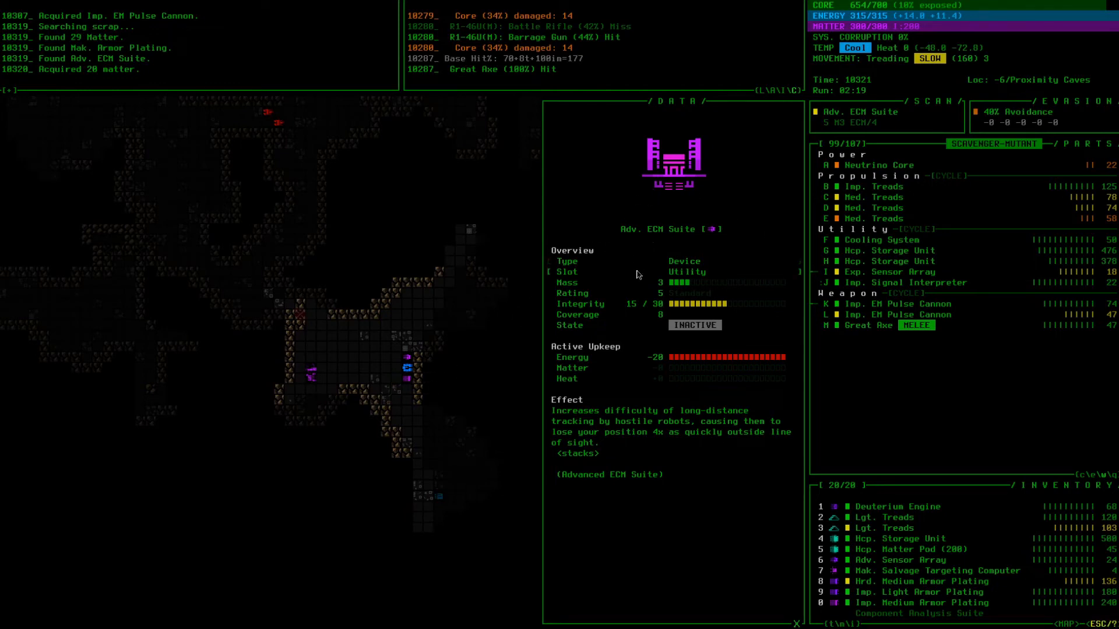
mouse_move(627, 280)
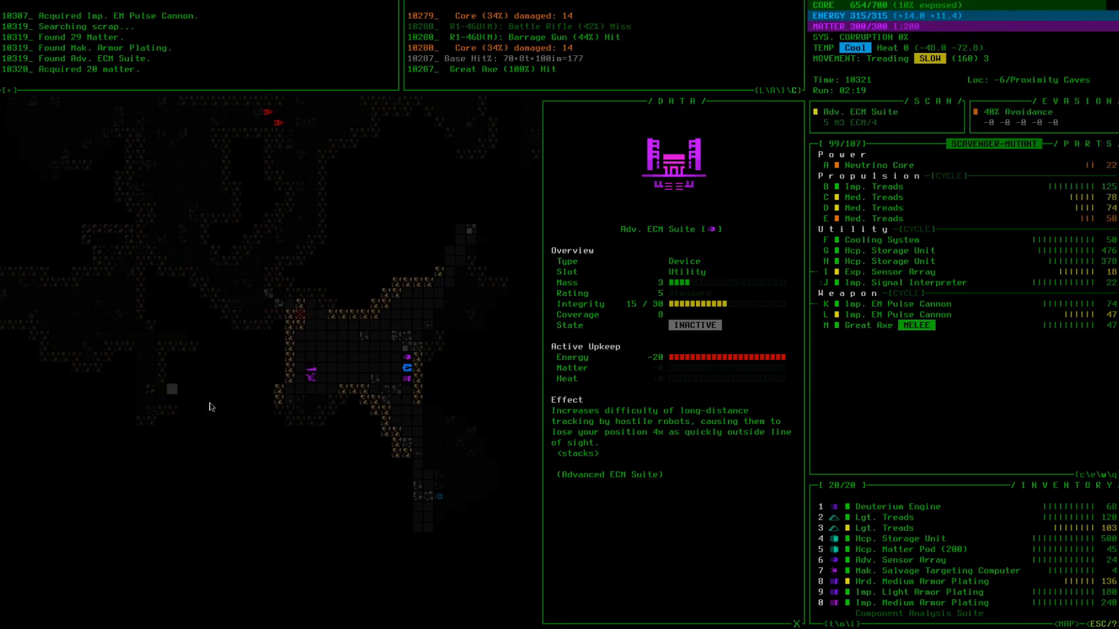
mouse_move(292, 517)
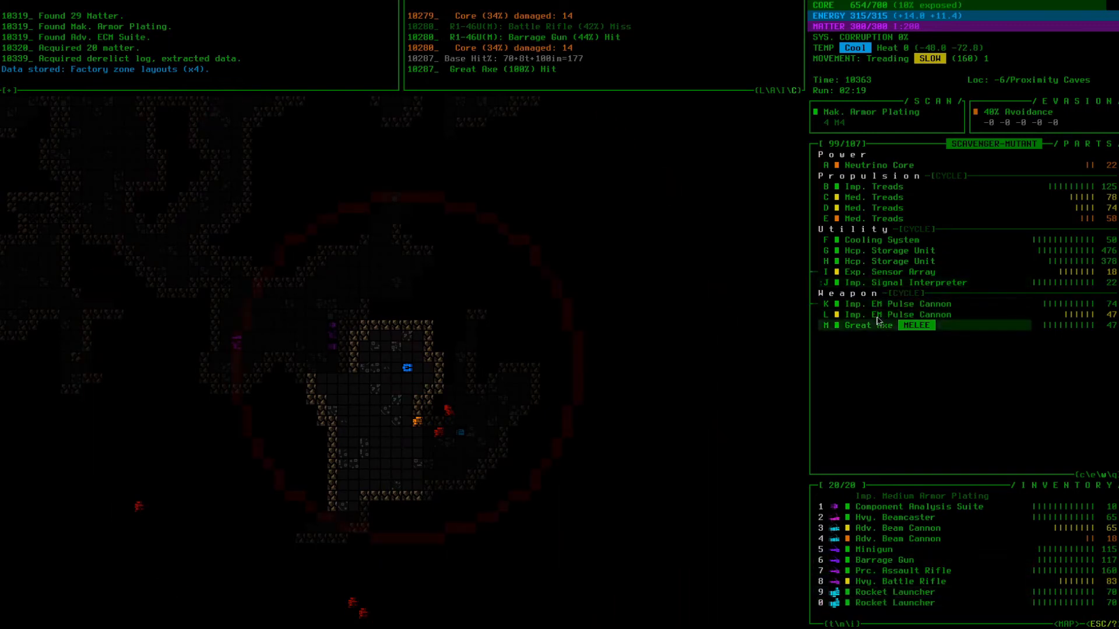
- Equip the Imp. Medium Armor Plating from inventory into a utility slot
click(893, 272)
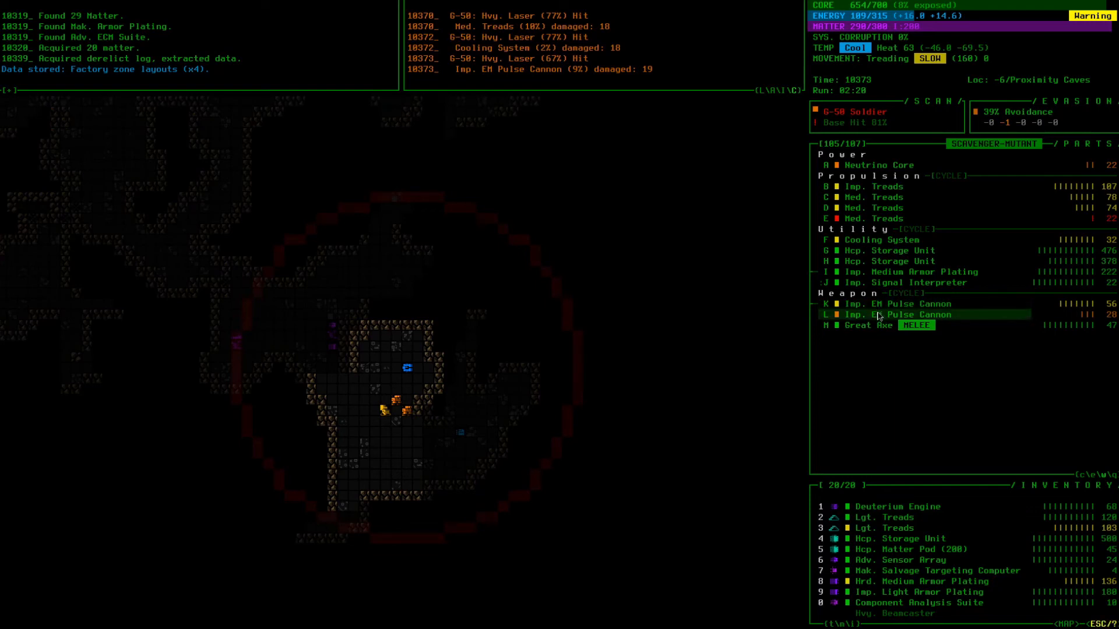
mouse_move(880, 319)
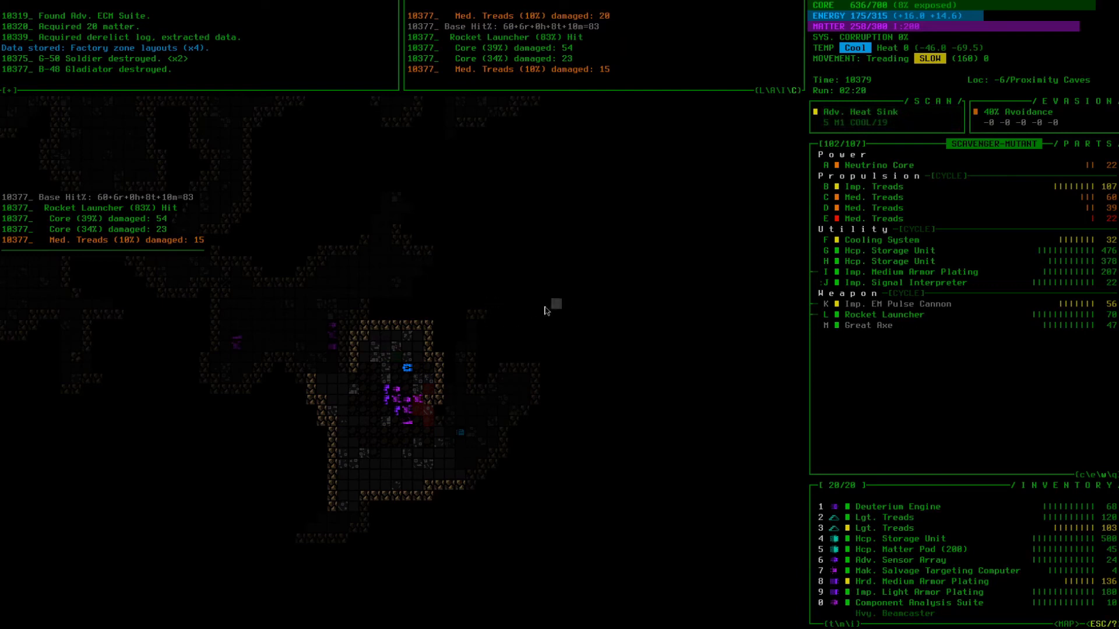
mouse_move(906, 219)
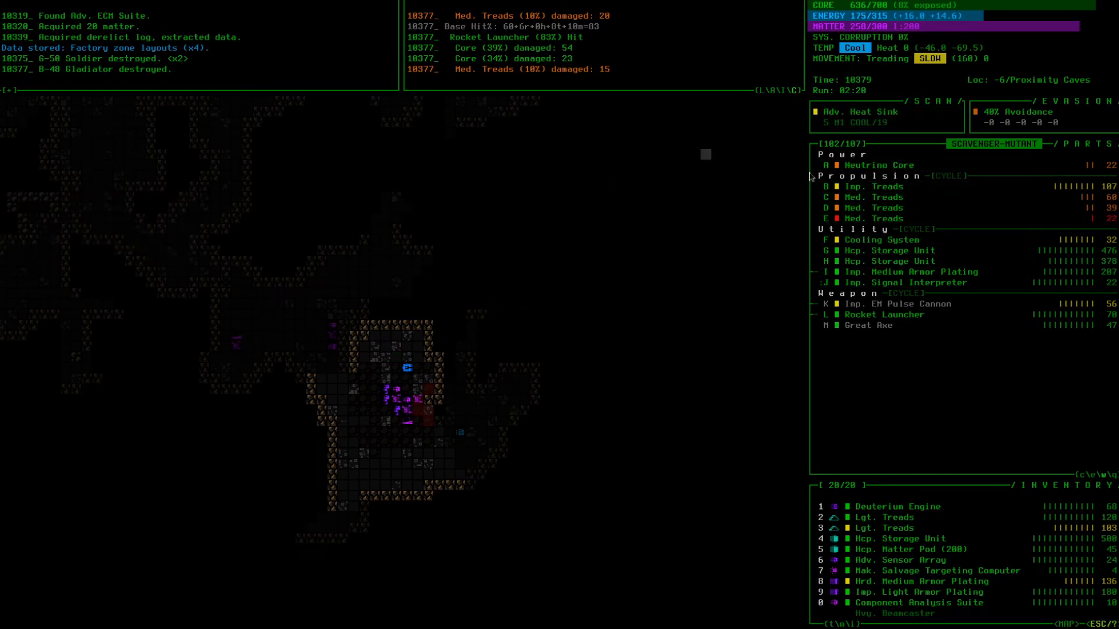
mouse_move(442, 382)
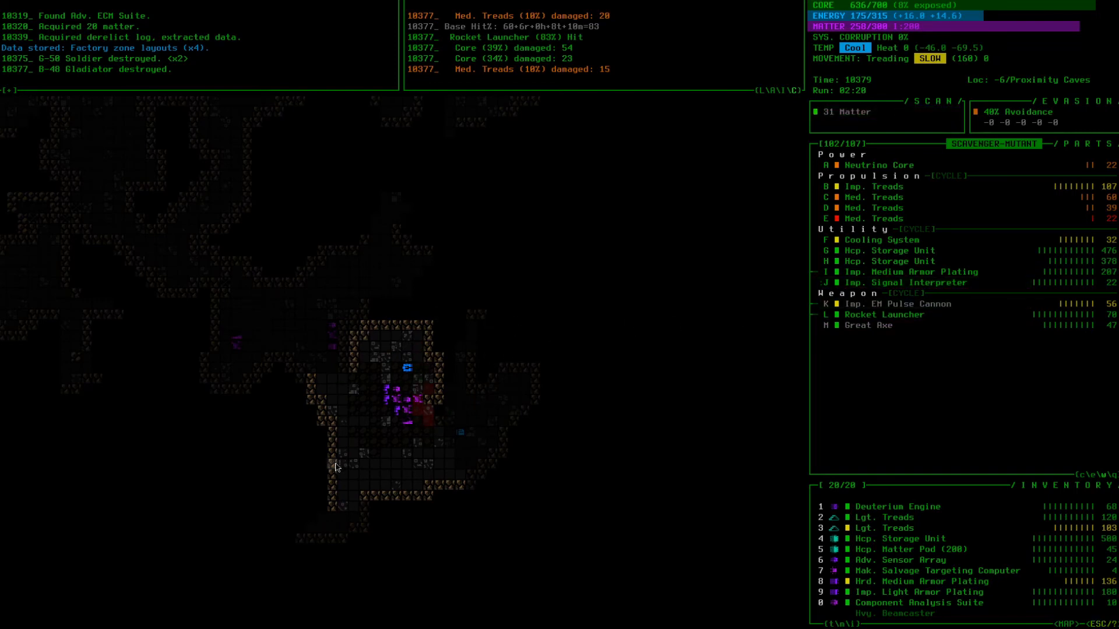
mouse_move(589, 445)
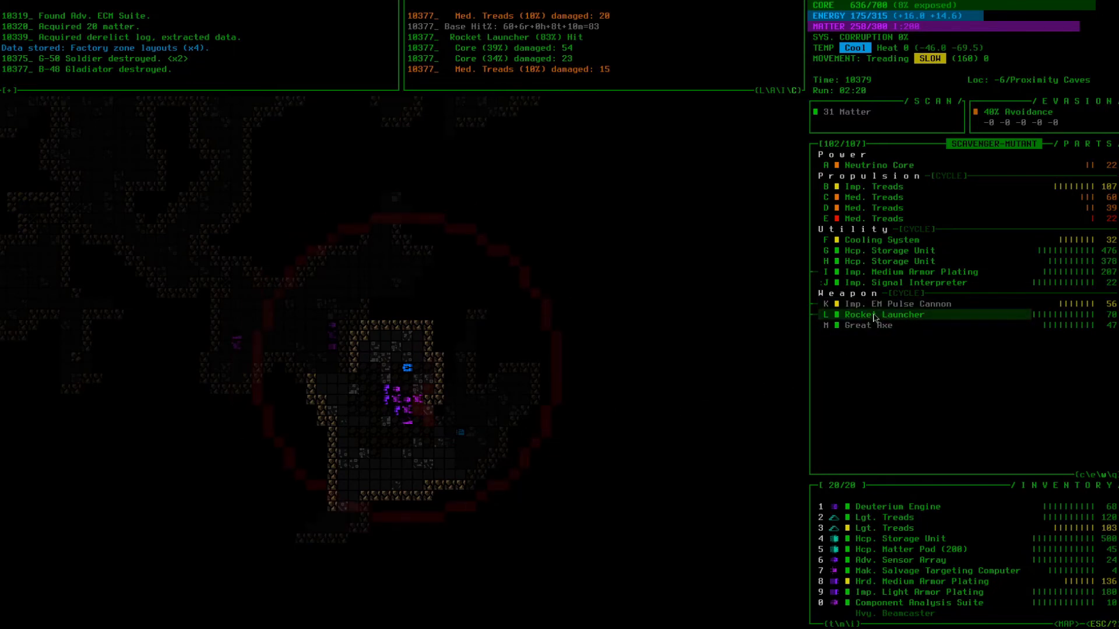
click(881, 315)
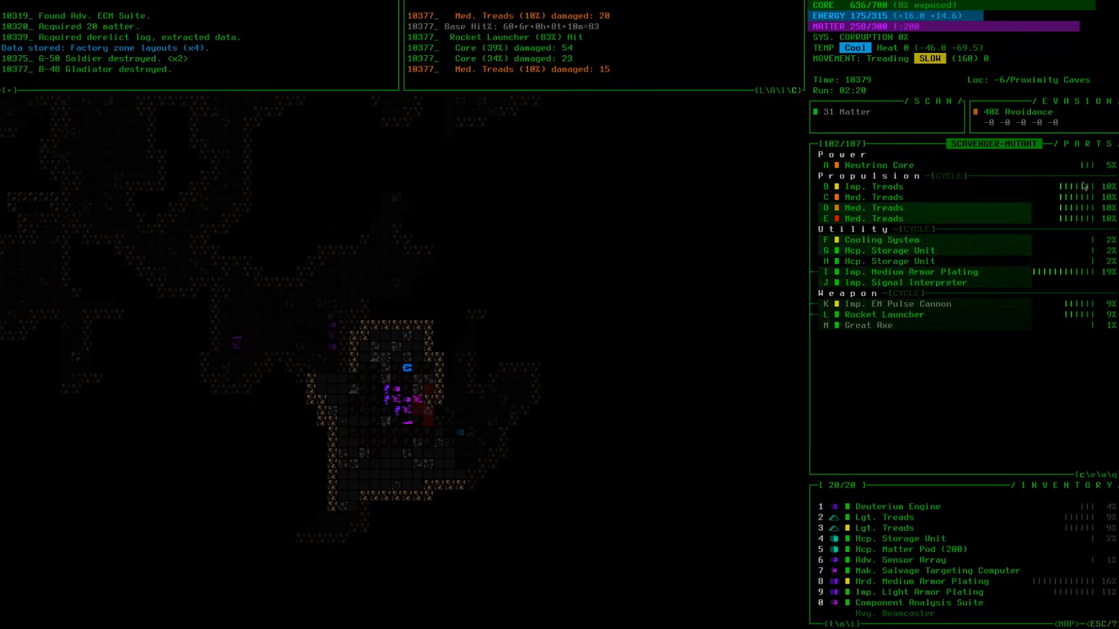
click(902, 282)
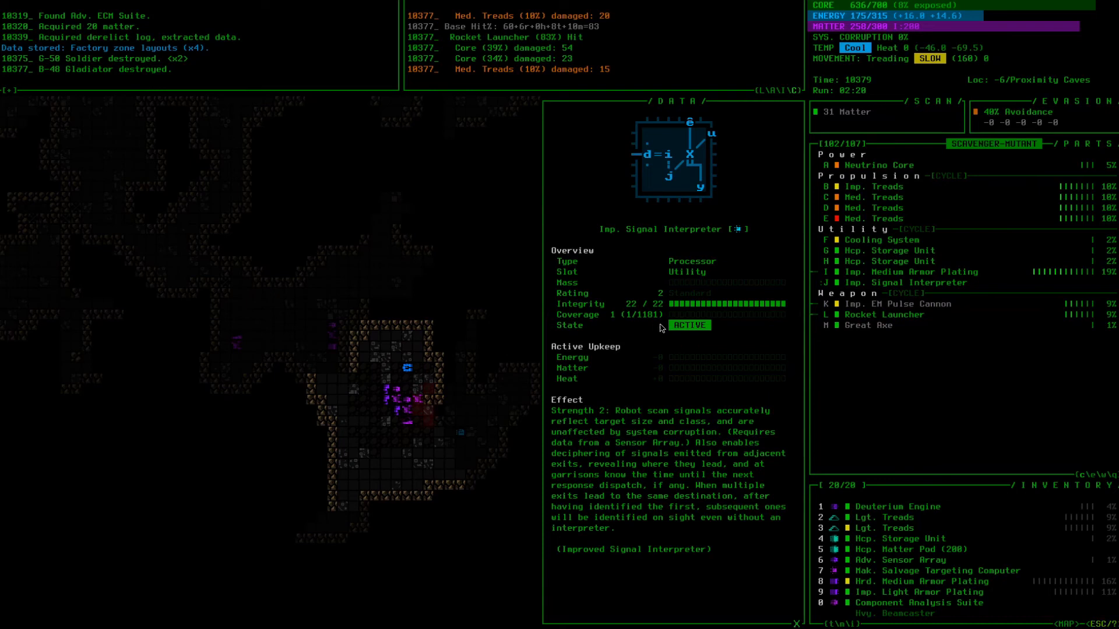
mouse_move(653, 328)
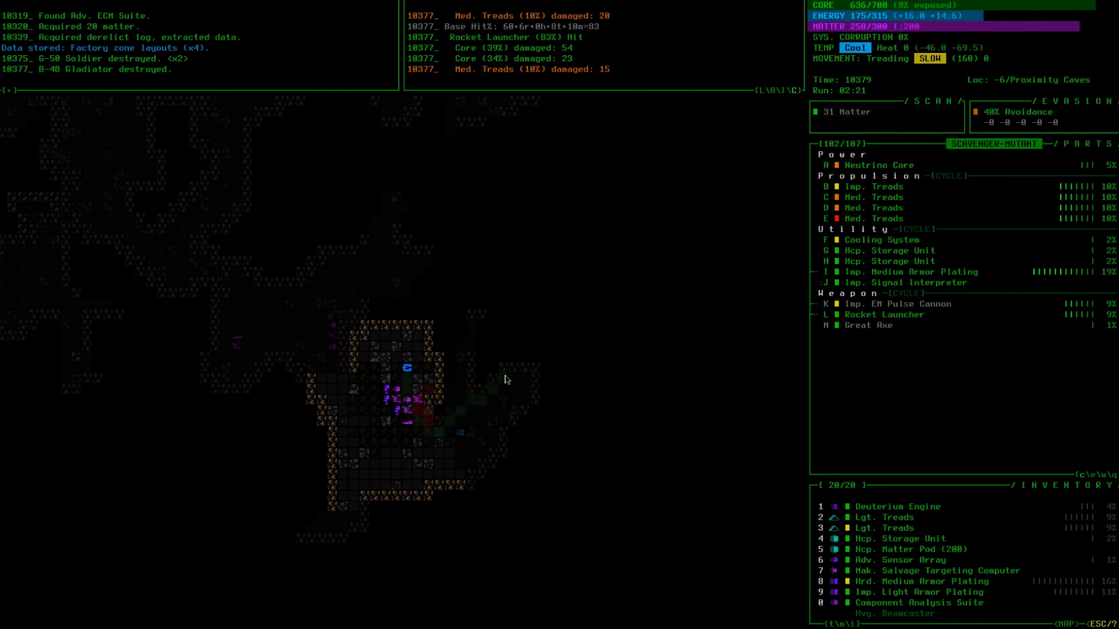
mouse_move(876, 326)
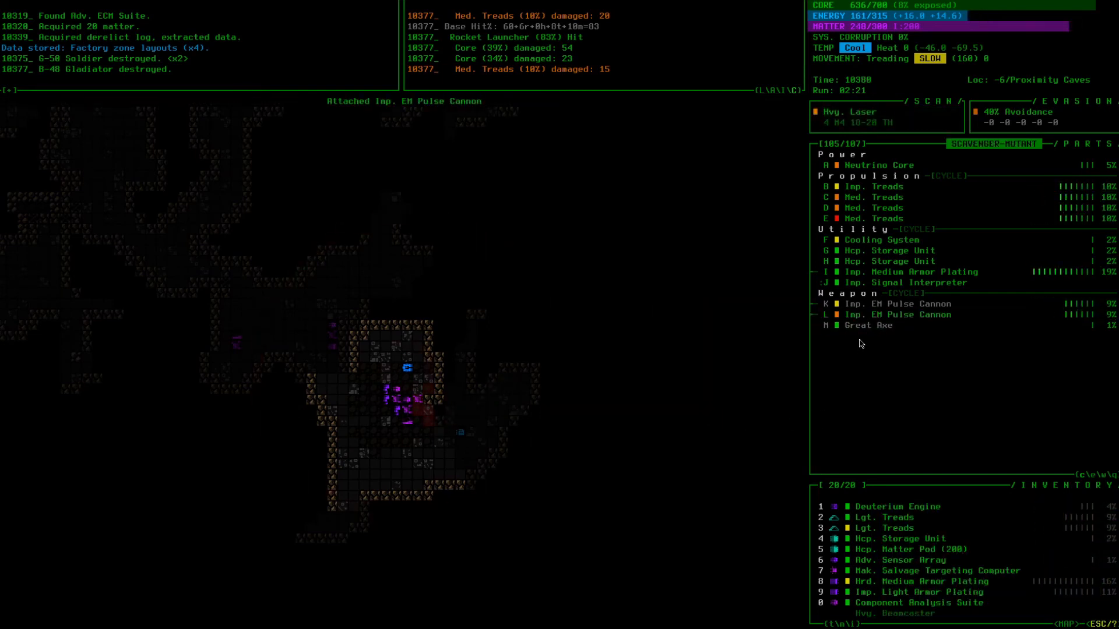
mouse_move(912, 250)
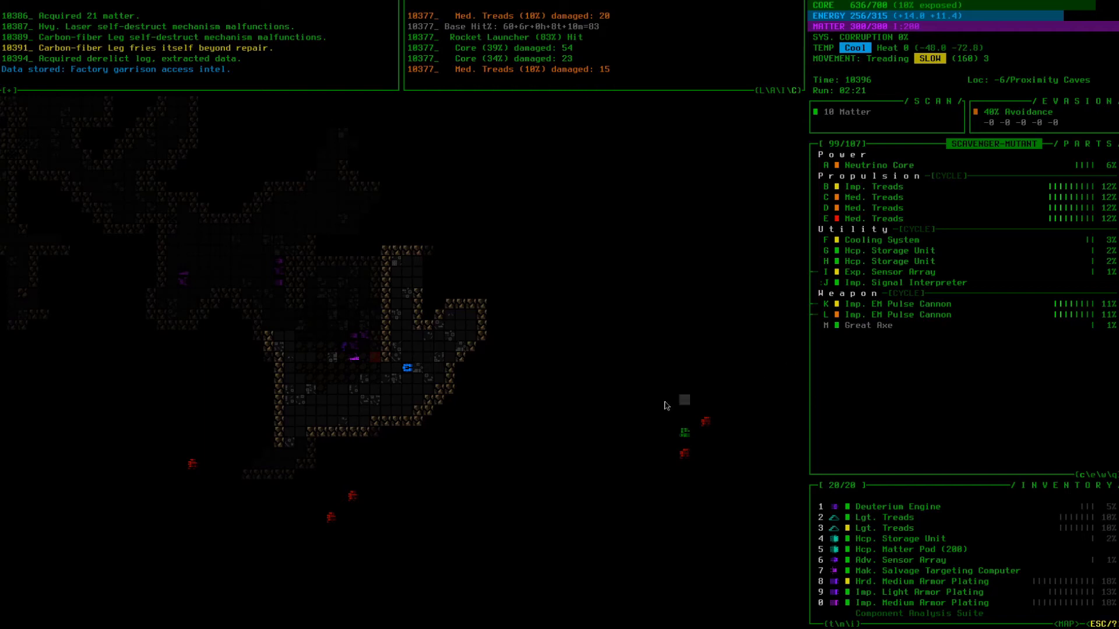
mouse_move(684, 438)
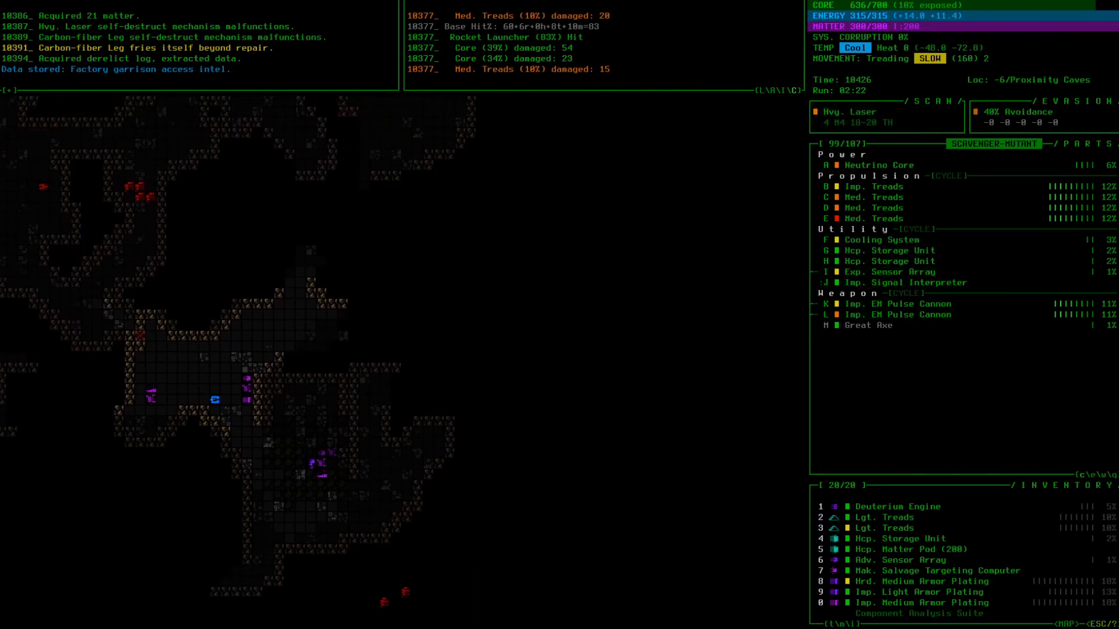
- Move Cogmind up toward the derelict log to extract the garrison access intel
key(up)
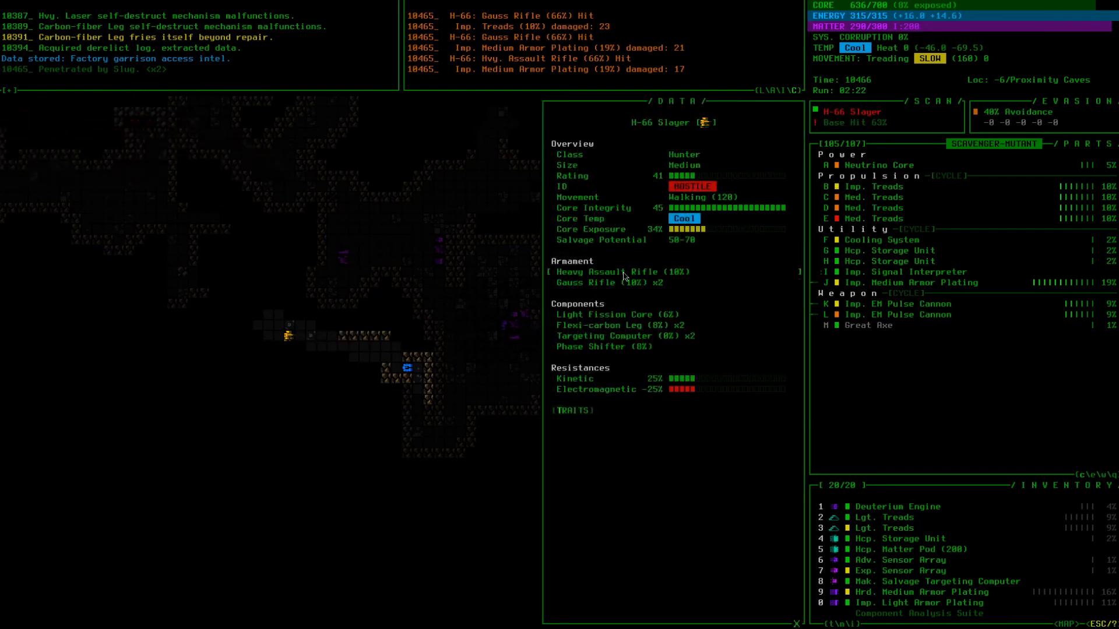
- Dismiss the H-66 Slayer data window to resume the fight
click(604, 282)
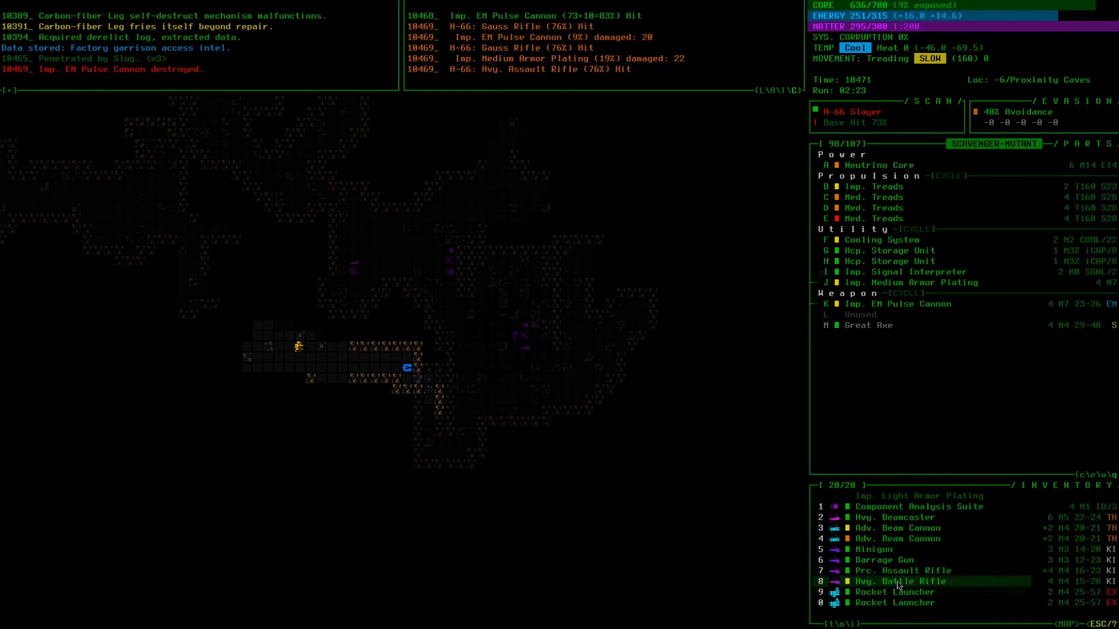
- Inspect the Hvy. Battle Rifle's details in inventory, then close them
click(884, 581)
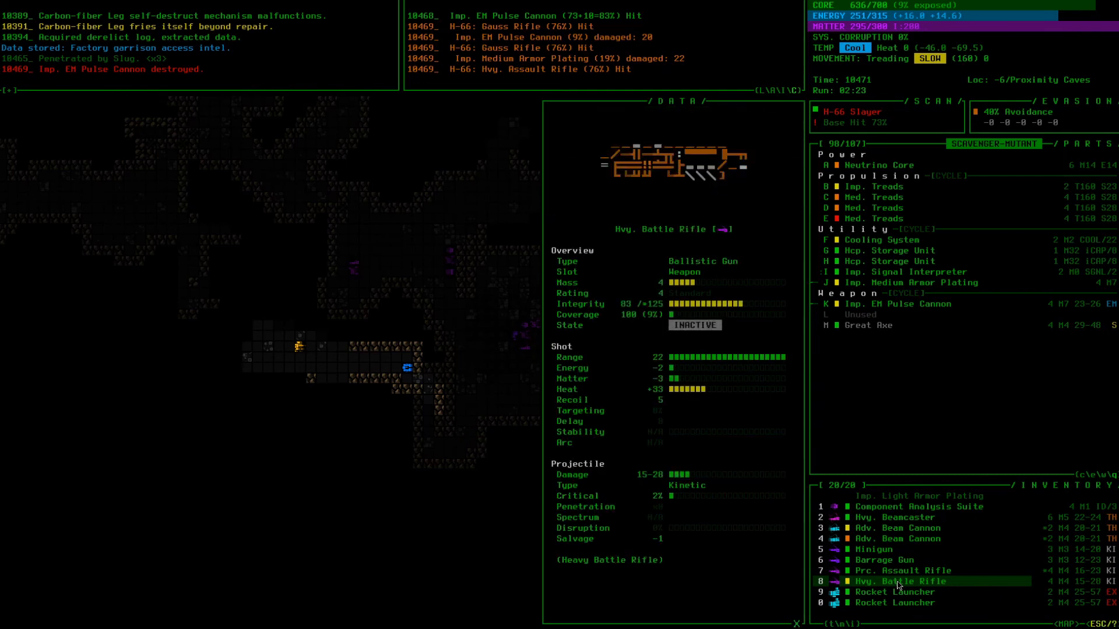
click(899, 570)
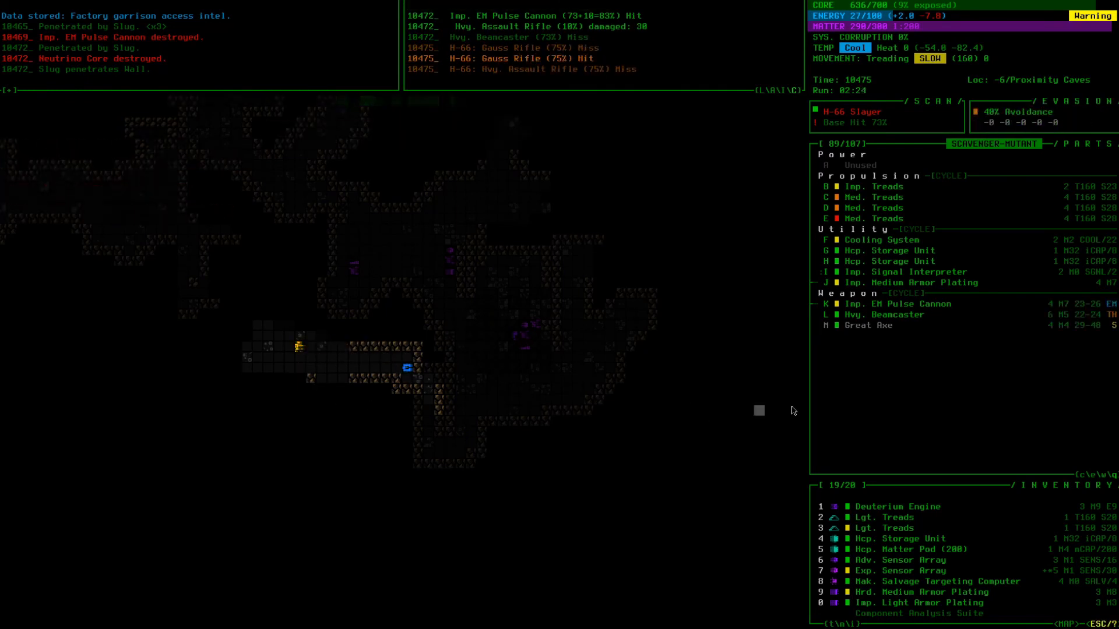
- Attach the Deuterium Engine from inventory slot 1 to empty power slot A
click(896, 303)
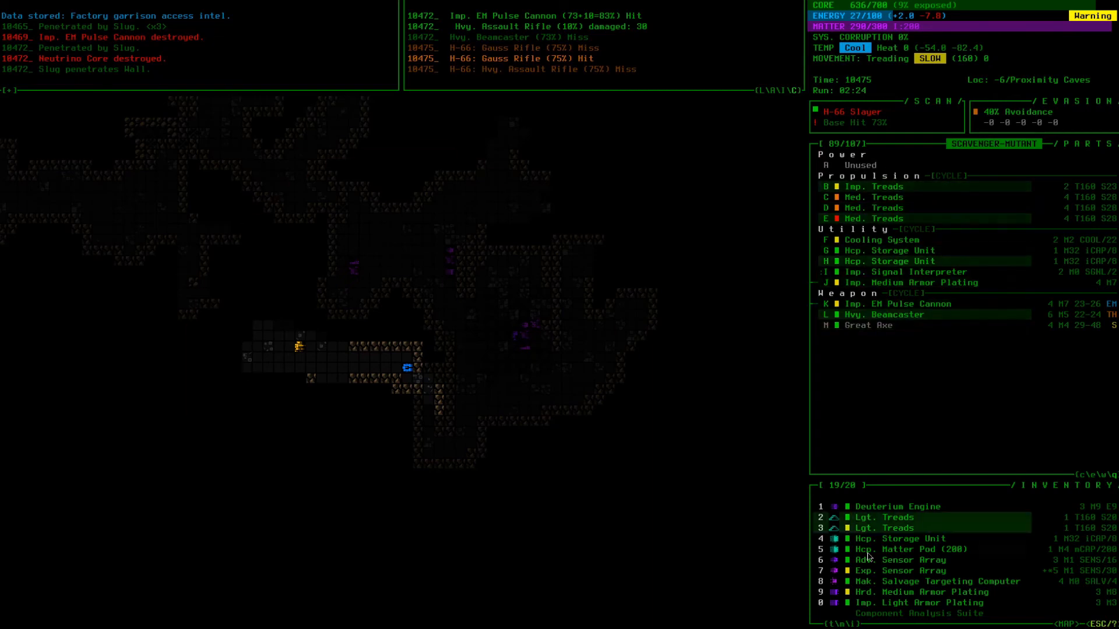
click(896, 506)
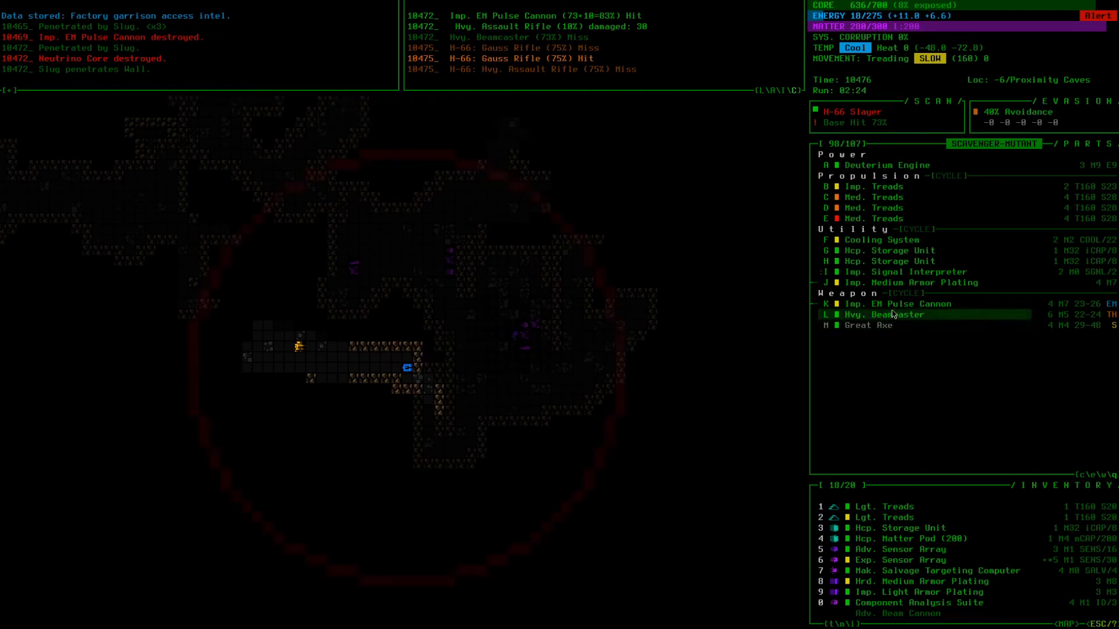
click(907, 305)
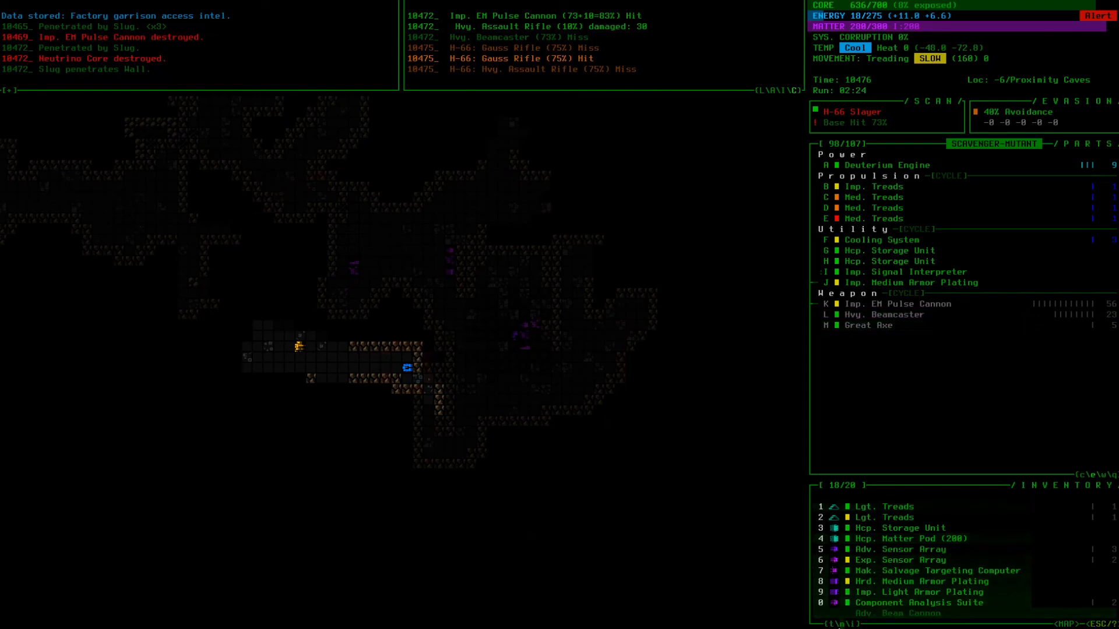
- Move down while firing the EM Pulse Cannon and Hvy. Beamcaster at the Slayer
key(down)
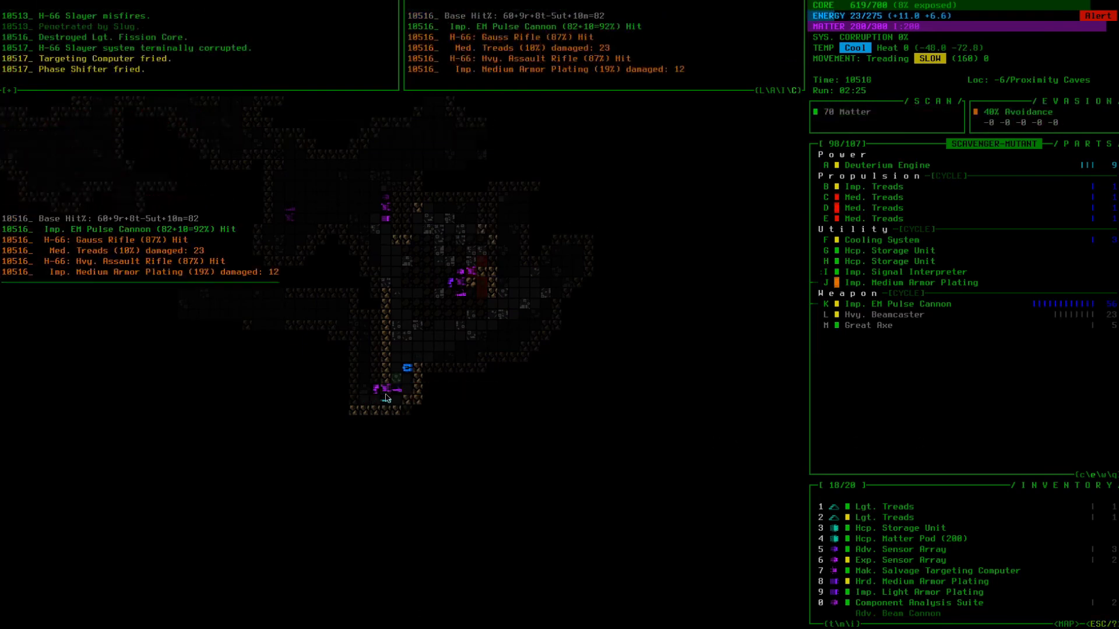
mouse_move(391, 389)
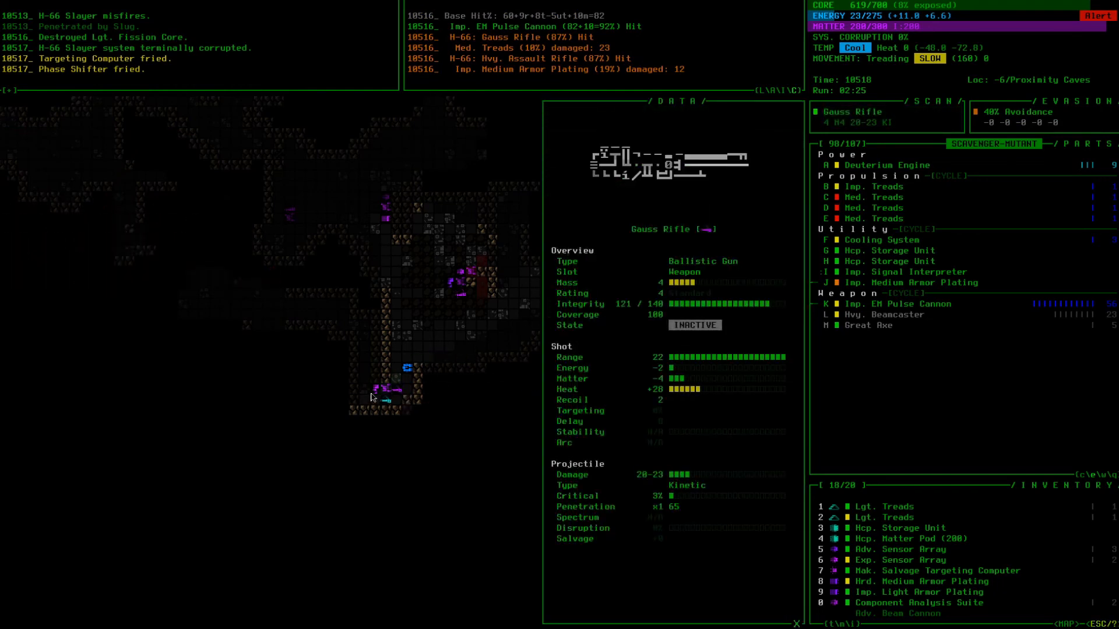
- Dismiss the Gauss Rifle details, then view and close the Imp. EM Pulse Cannon details
click(795, 621)
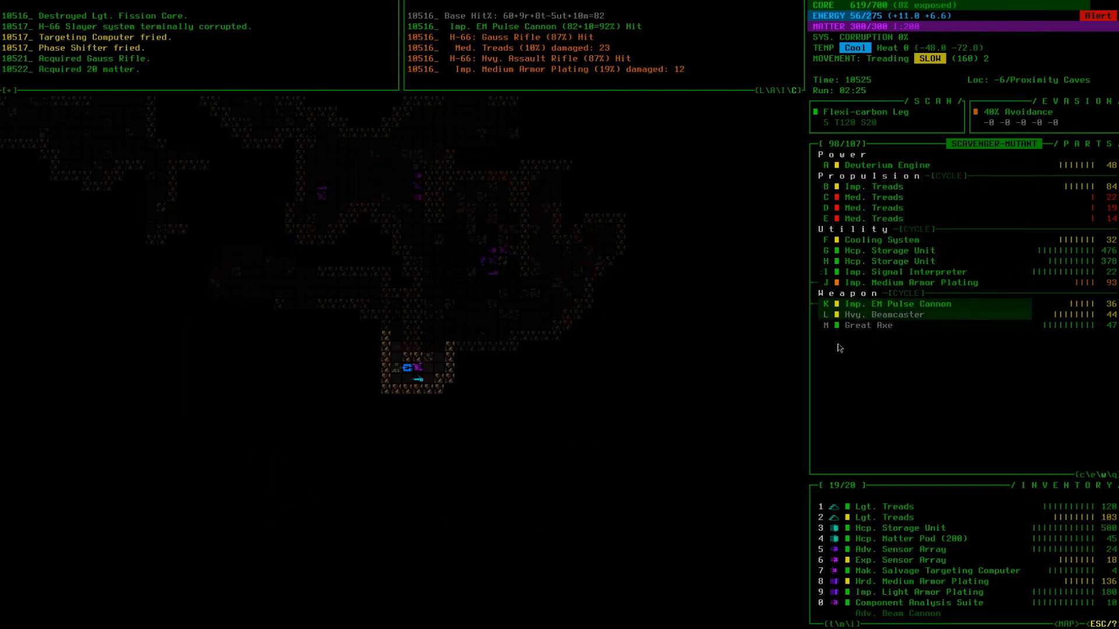
click(904, 303)
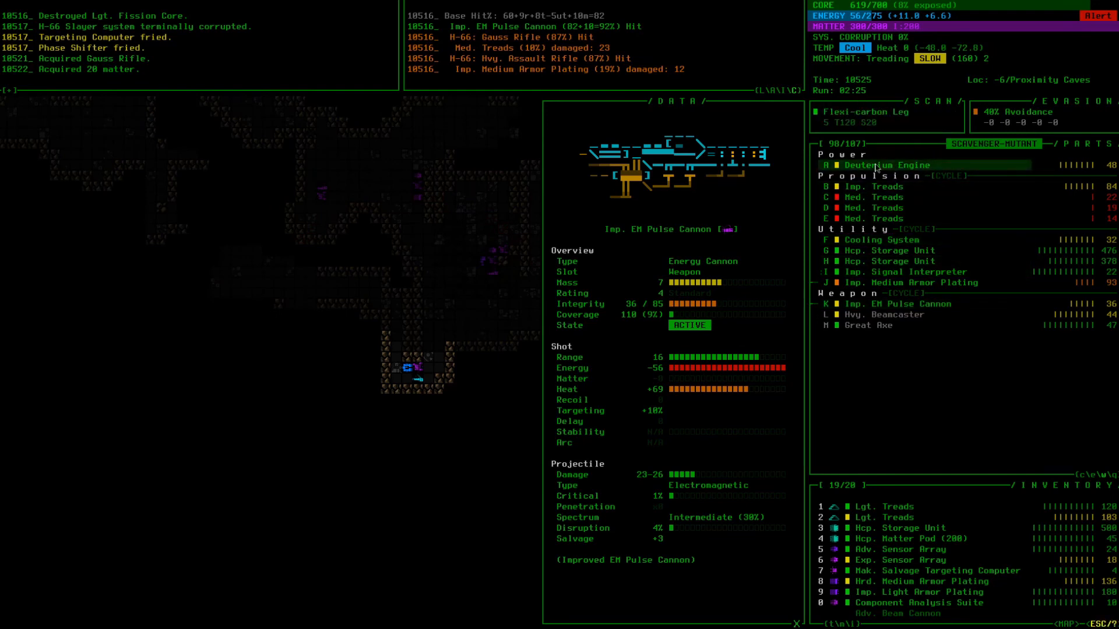
click(885, 165)
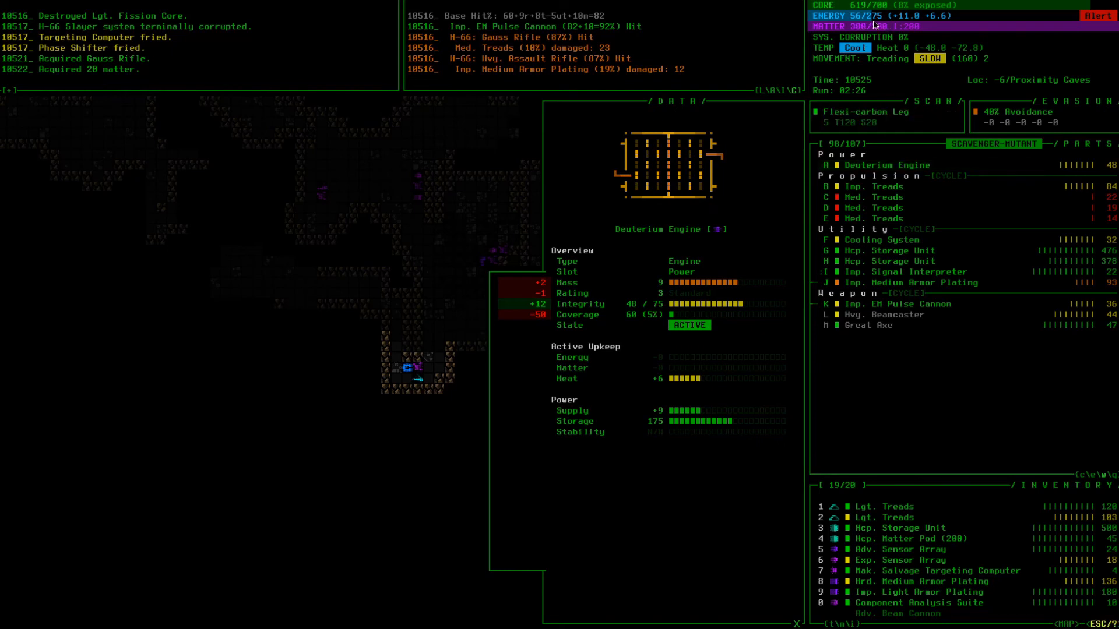
mouse_move(933, 28)
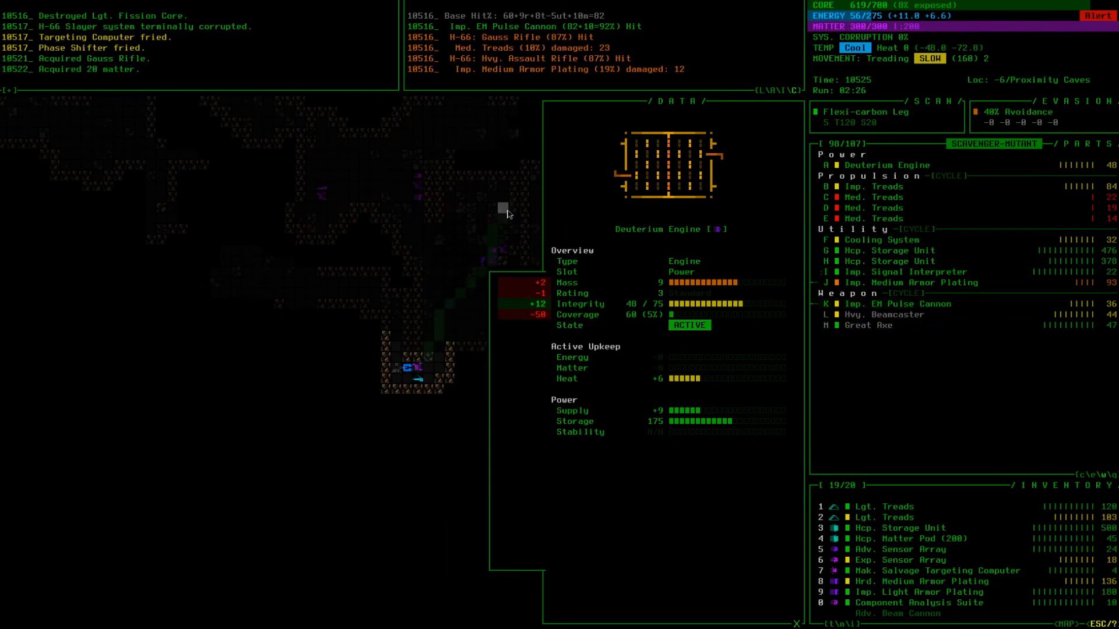
mouse_move(473, 93)
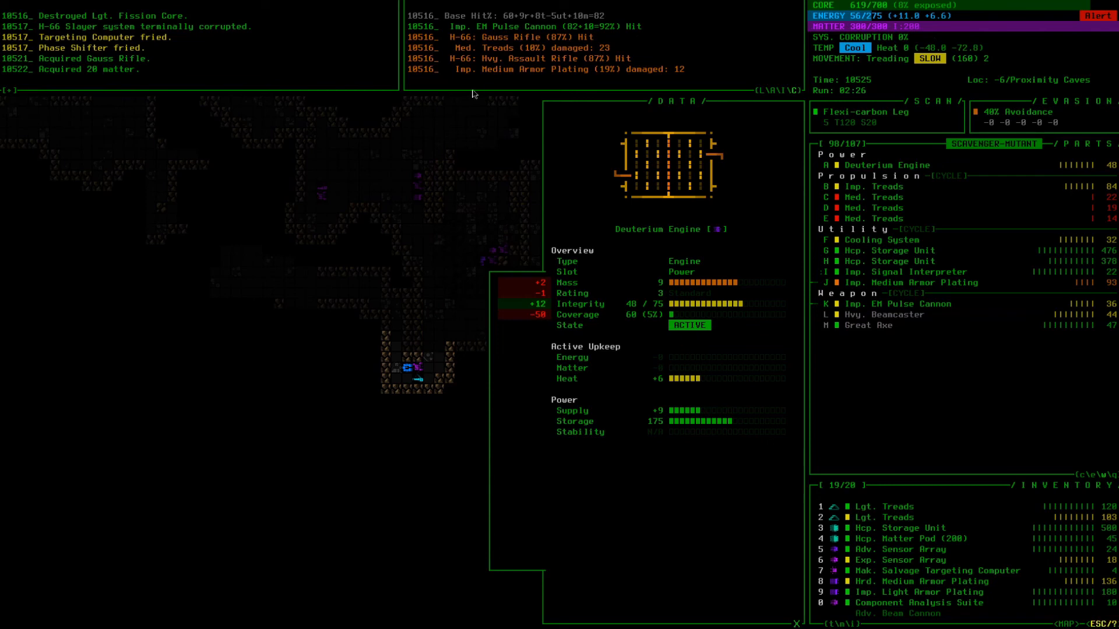
mouse_move(898, 23)
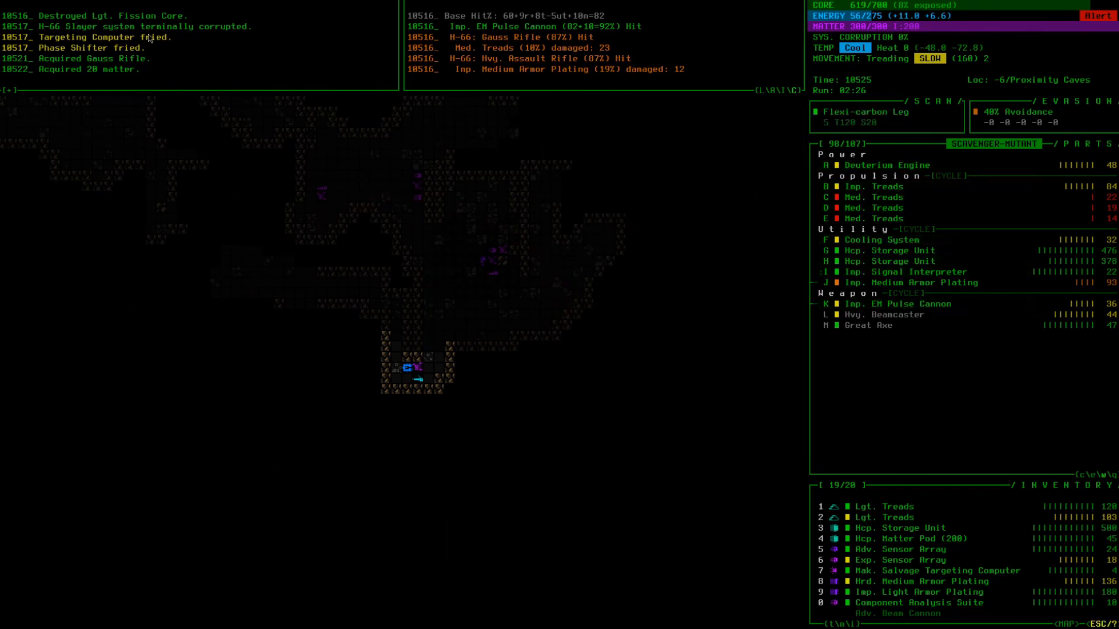
click(888, 165)
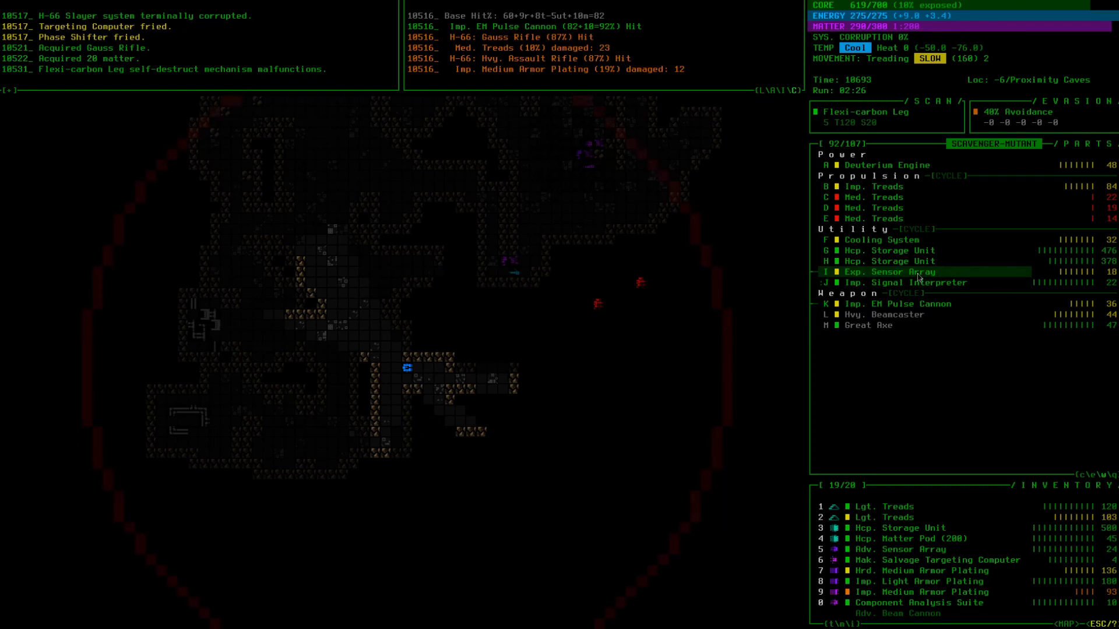
mouse_move(902, 283)
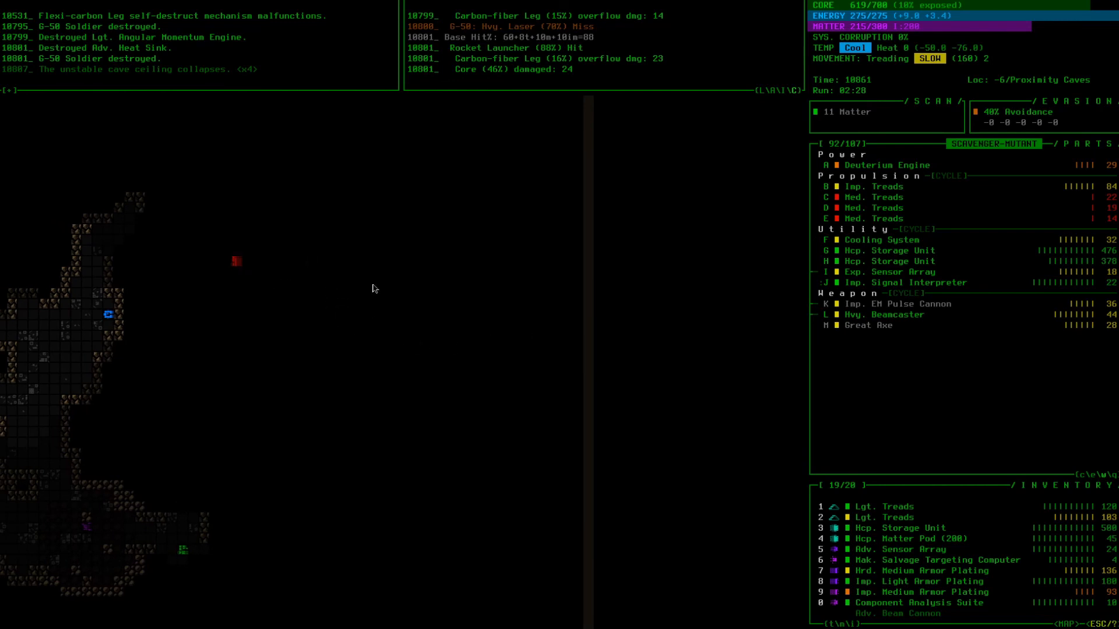
mouse_move(379, 333)
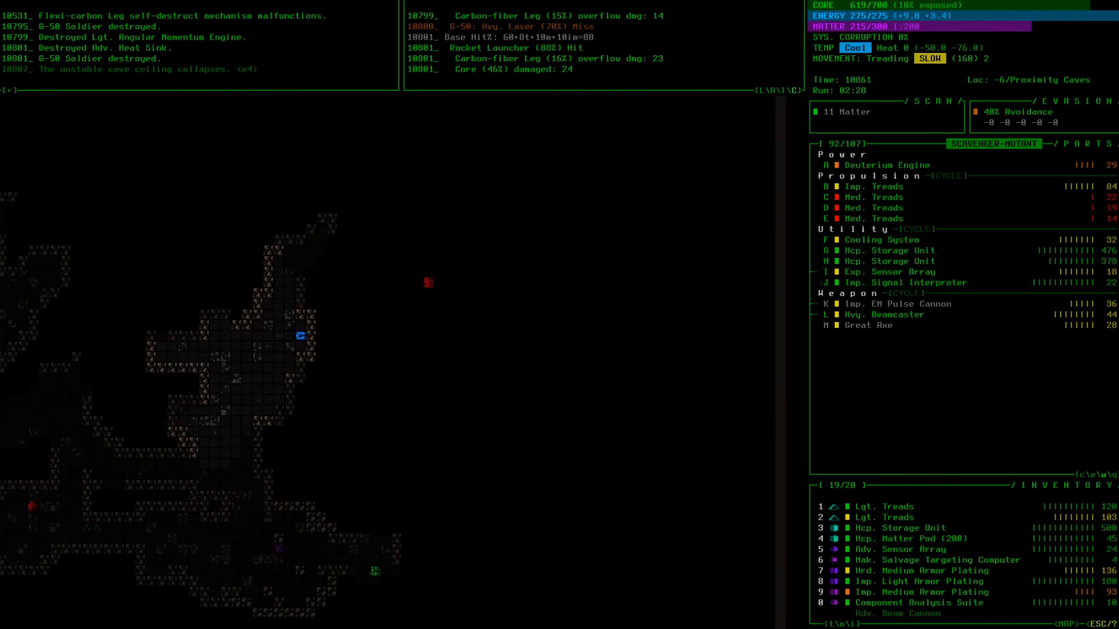
mouse_move(428, 286)
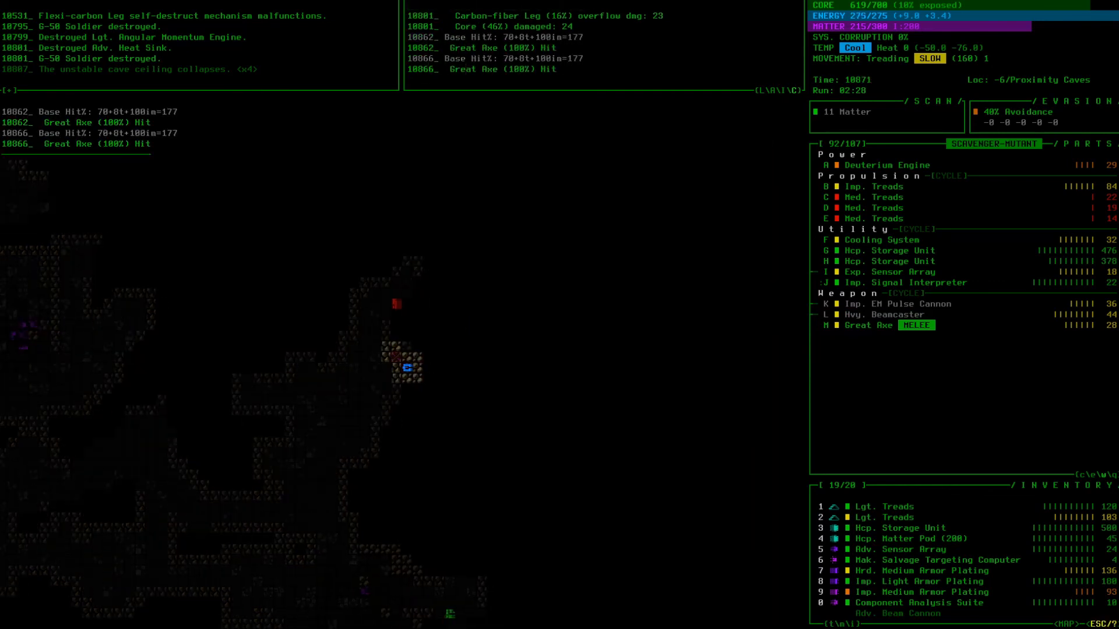
mouse_move(398, 359)
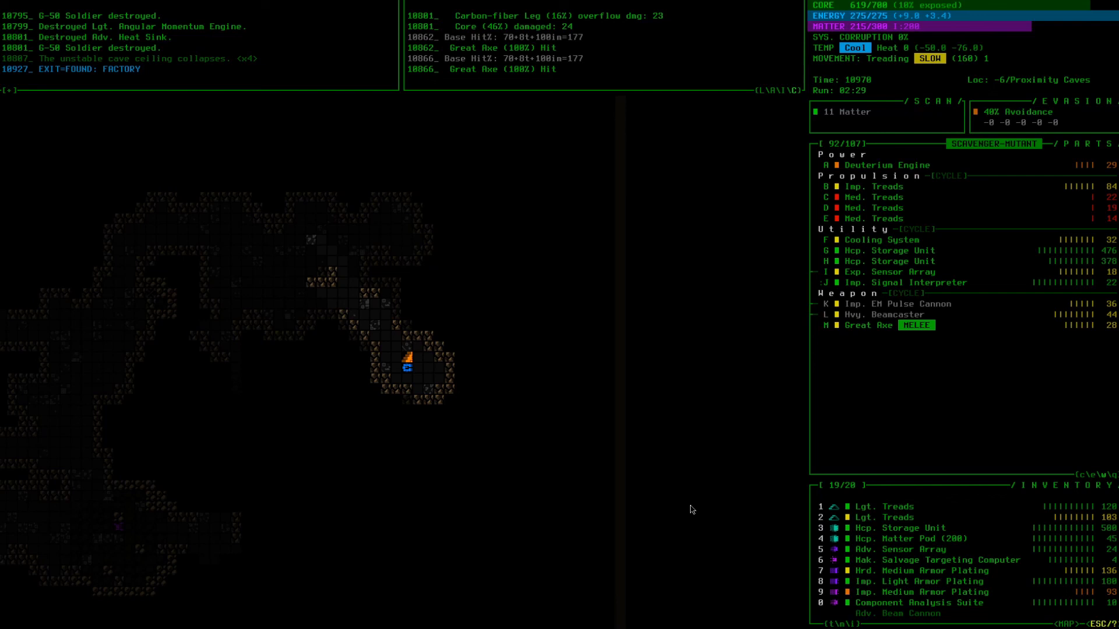
- Show stat summaries for equipped parts and carried items, including Adv. Beam Cannons
click(895, 303)
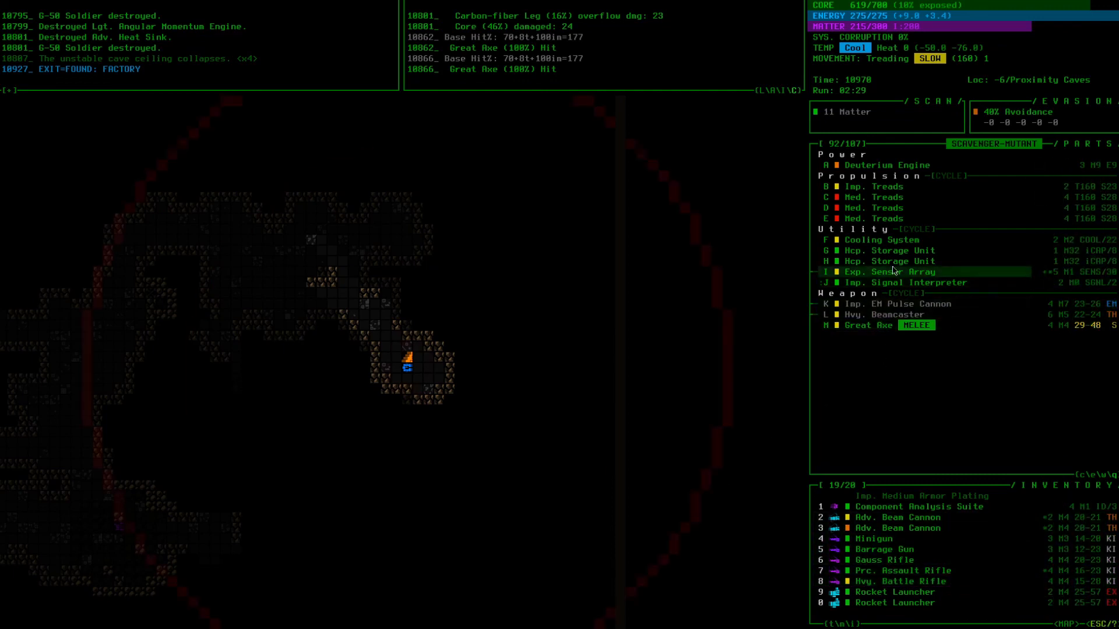
mouse_move(895, 250)
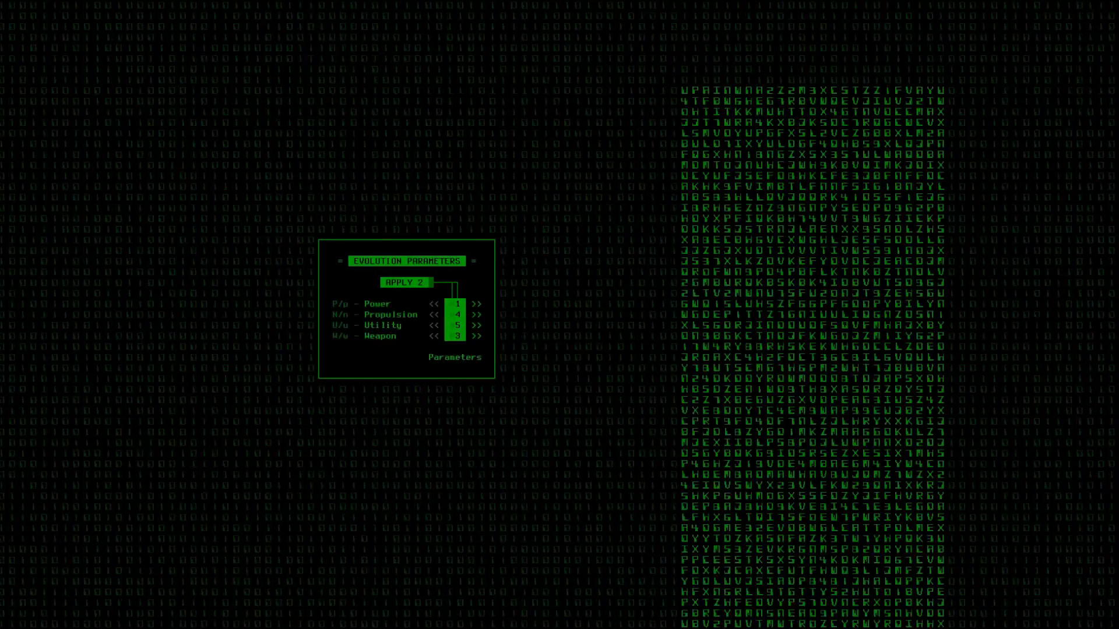
click(404, 282)
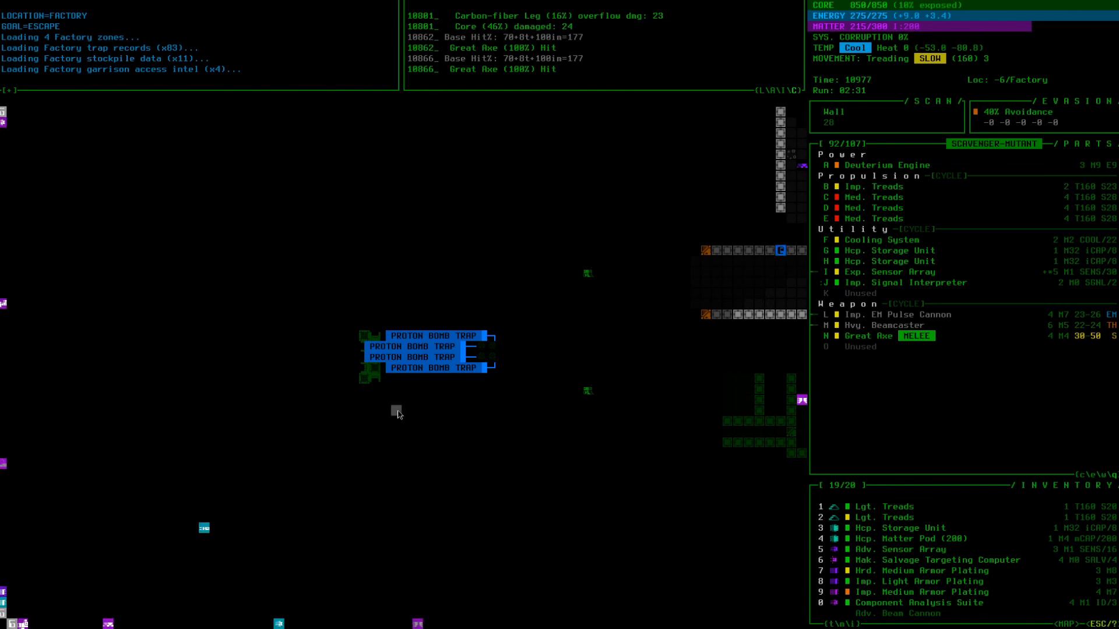
mouse_move(580, 511)
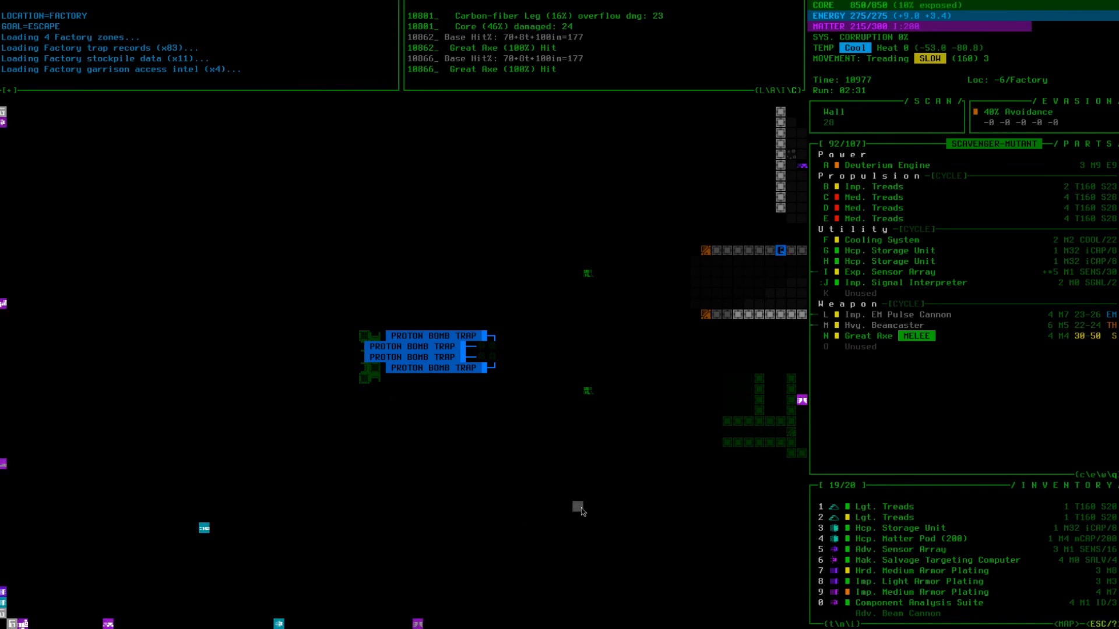